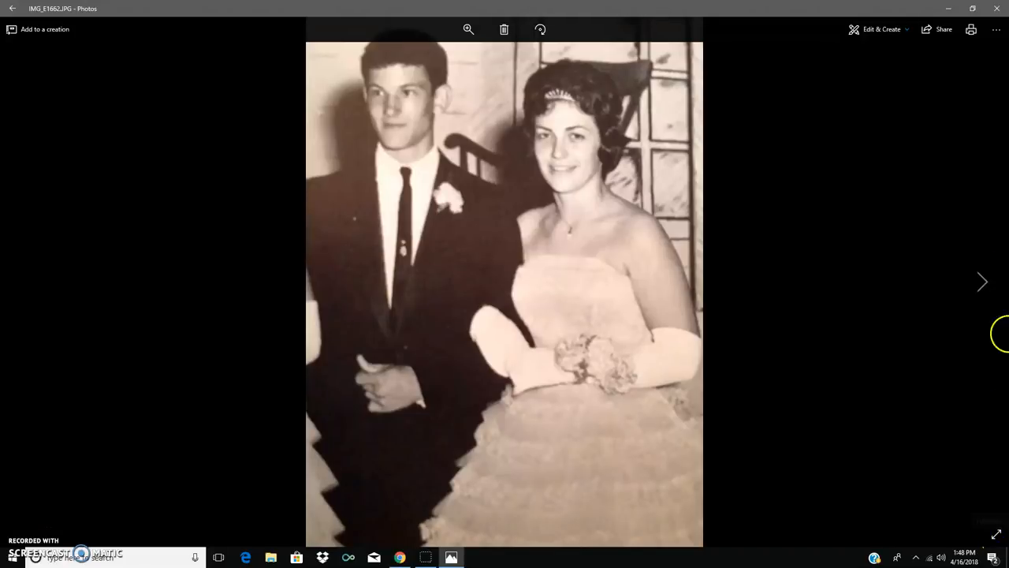
pyautogui.moveTo(982, 266)
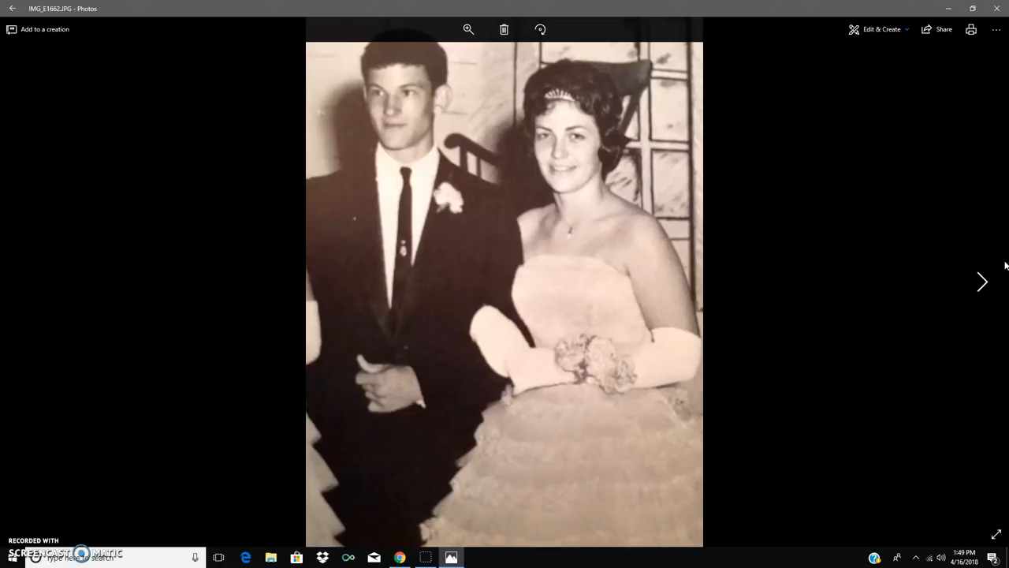
pyautogui.moveTo(931, 182)
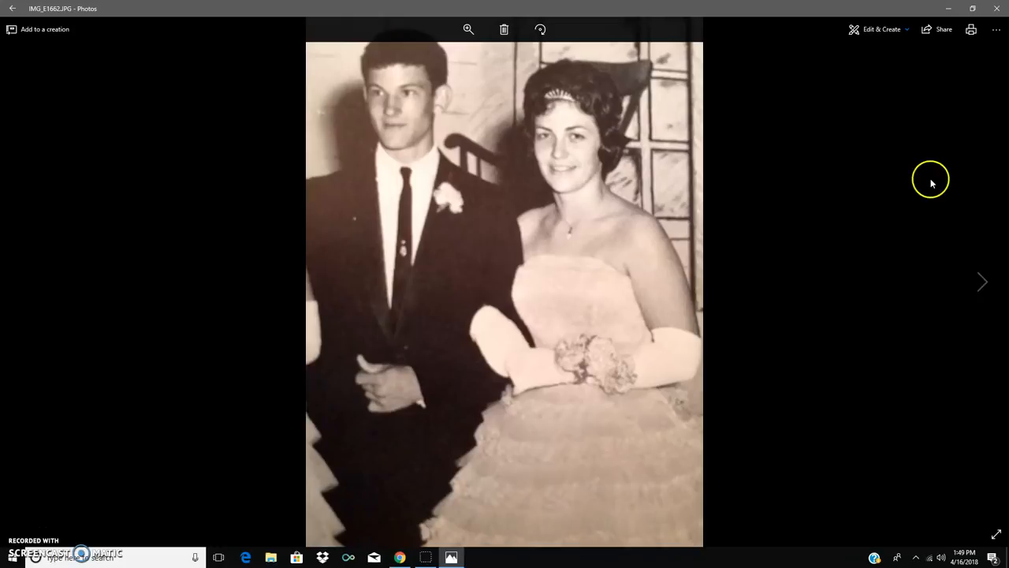
pyautogui.moveTo(982, 282)
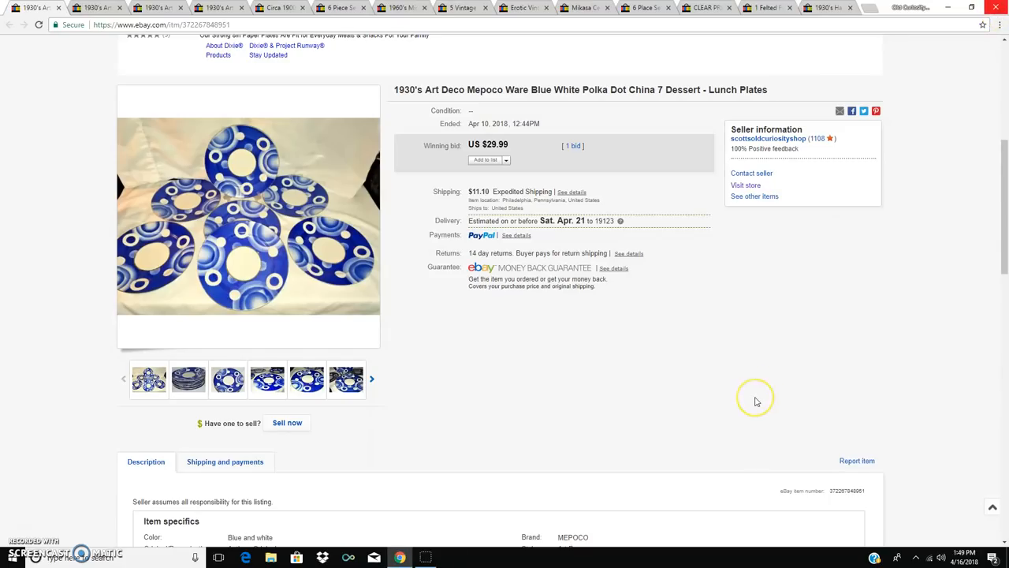
pyautogui.moveTo(755, 401)
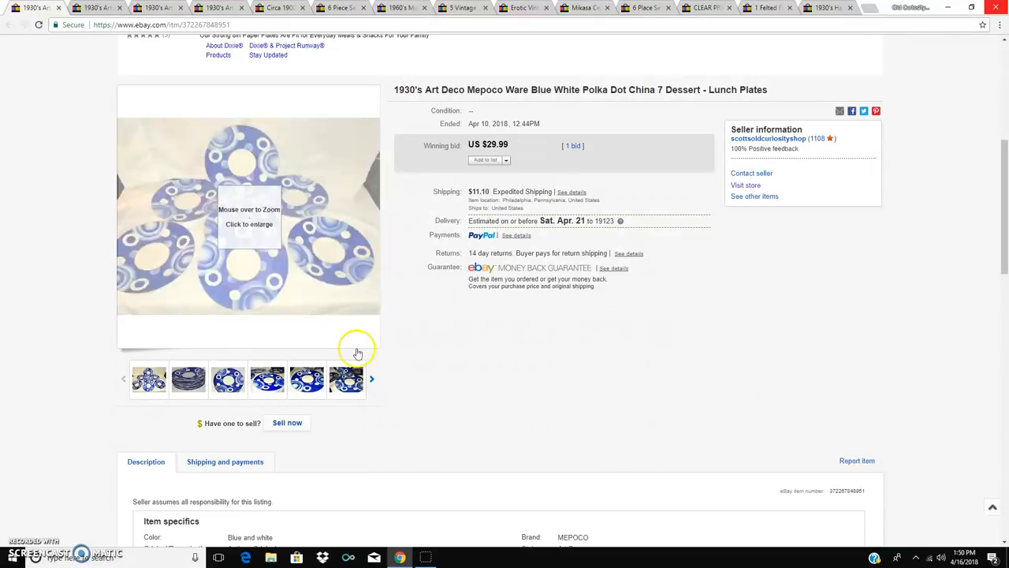
pyautogui.moveTo(307, 381)
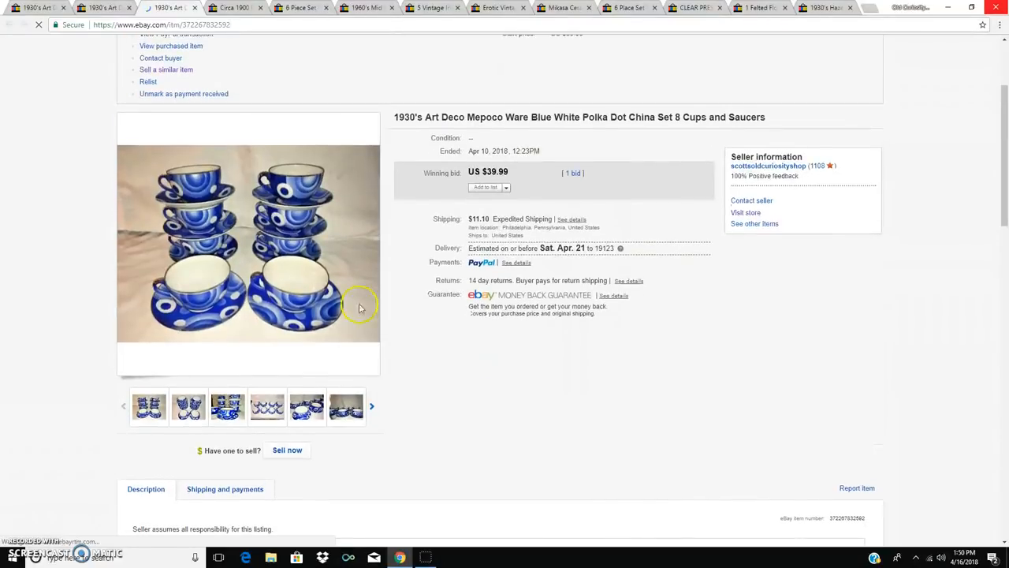
pyautogui.moveTo(240, 294)
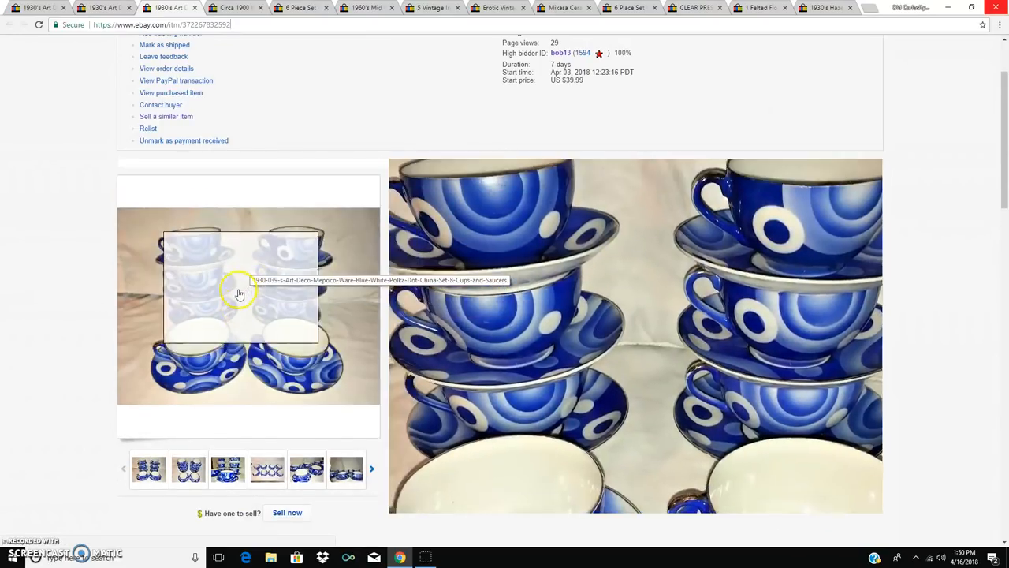
# - Scroll the Mepoco Ware cups listing, briefly check the shaving mug tab, then browse three photos
pyautogui.scroll(-3)
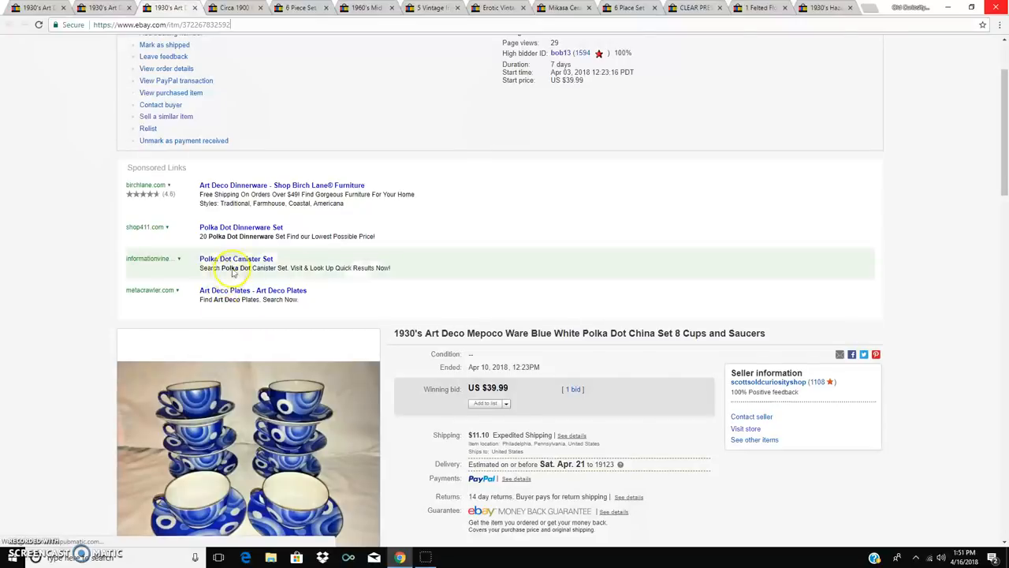
pyautogui.scroll(-3)
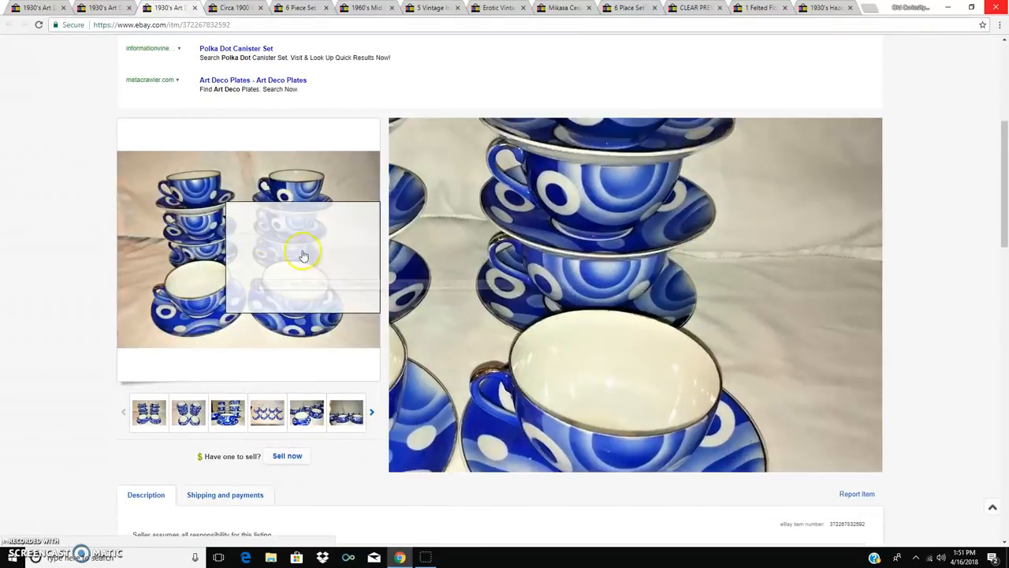
pyautogui.click(166, 8)
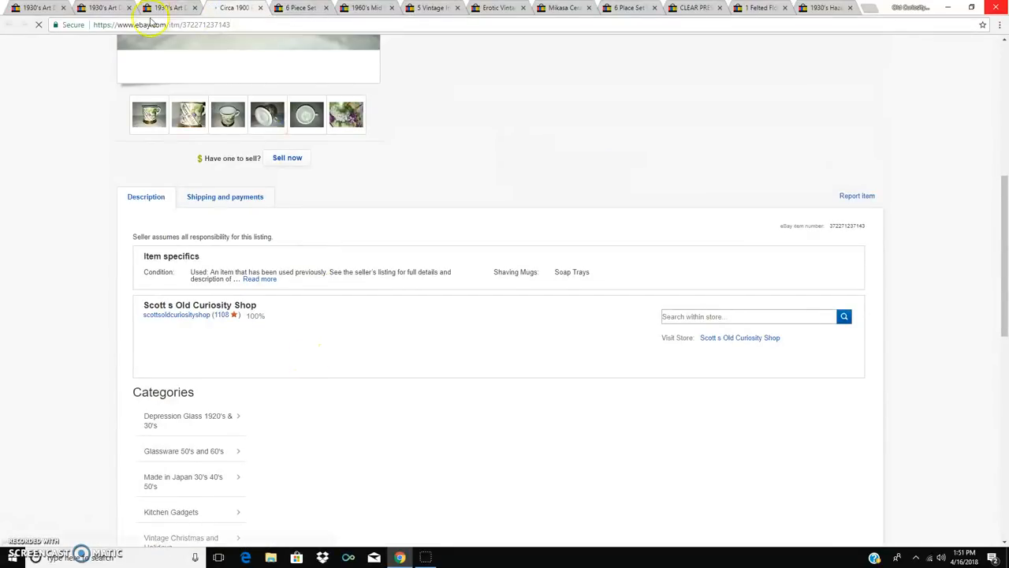
pyautogui.click(165, 7)
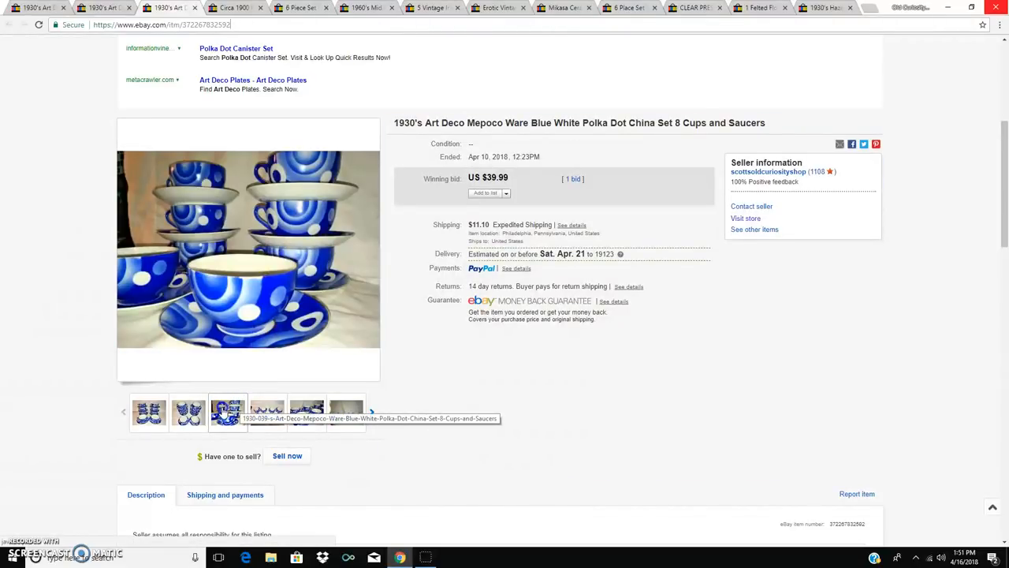
pyautogui.click(187, 411)
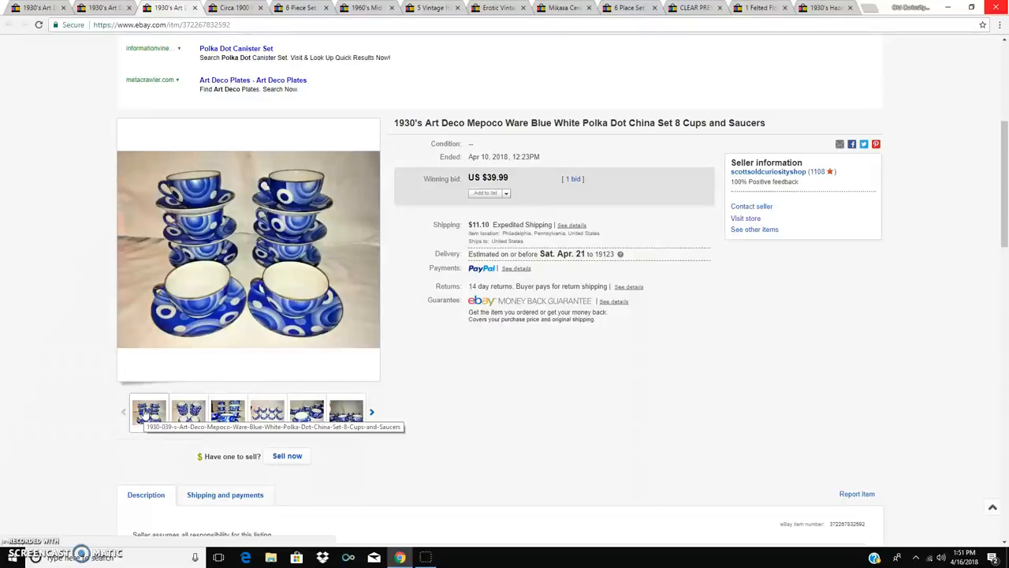
pyautogui.click(227, 411)
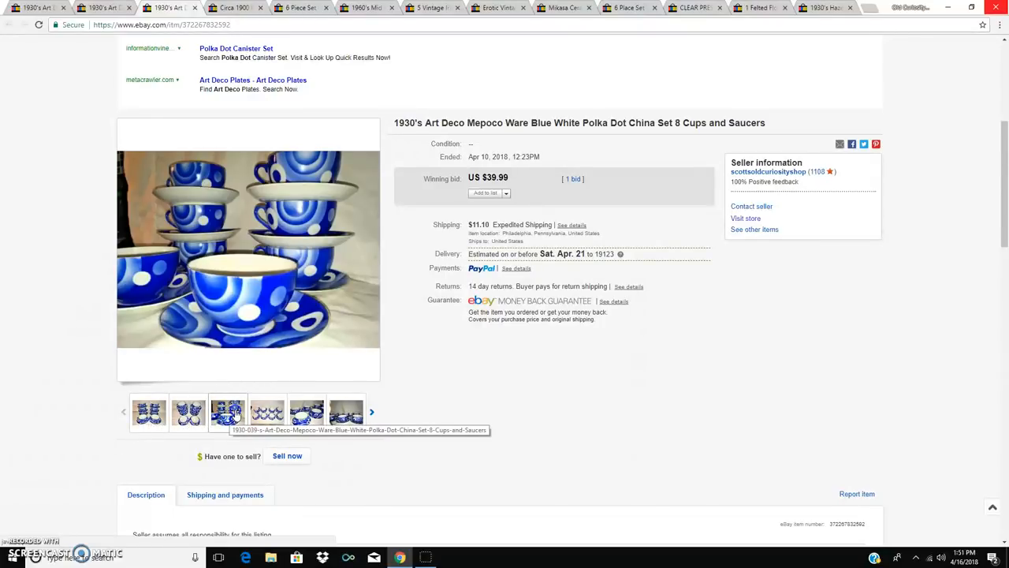
pyautogui.click(307, 411)
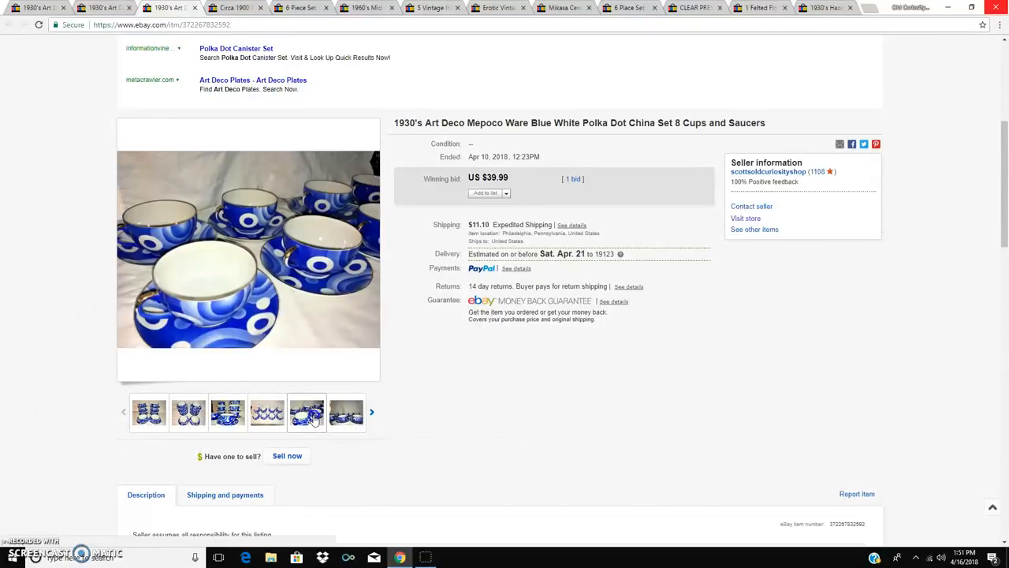
pyautogui.moveTo(267, 246)
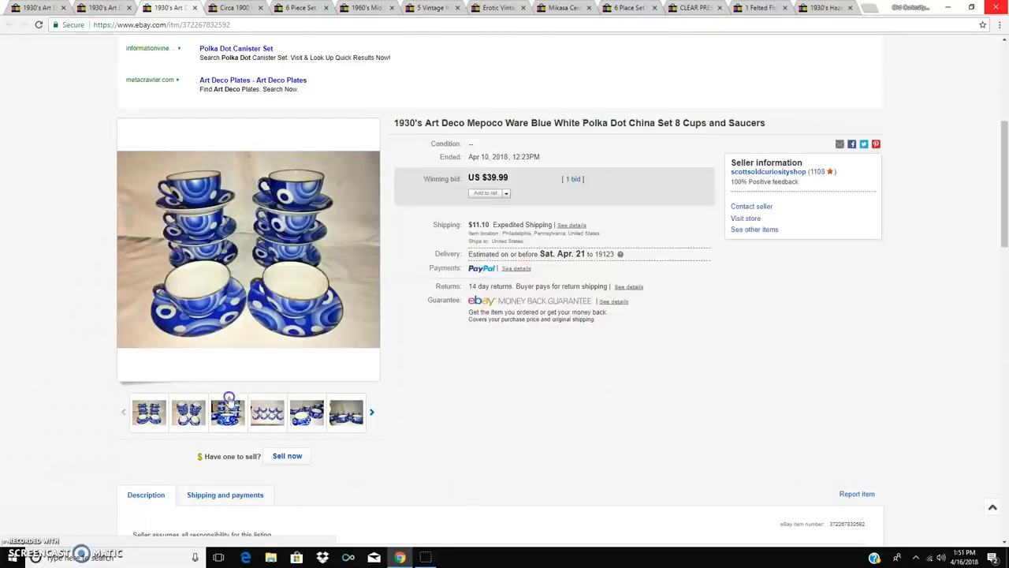
pyautogui.moveTo(228, 260)
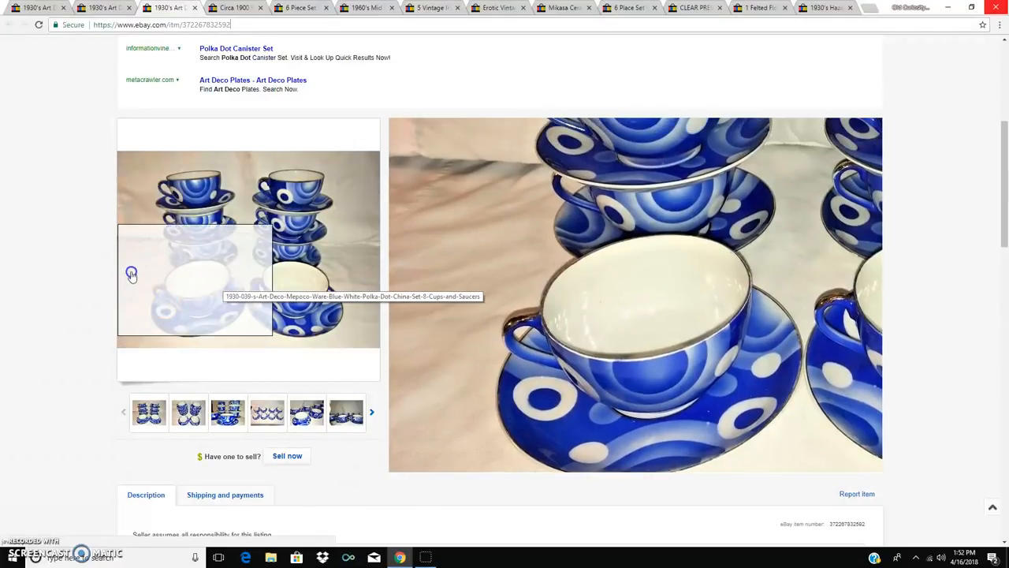
pyautogui.moveTo(223, 268)
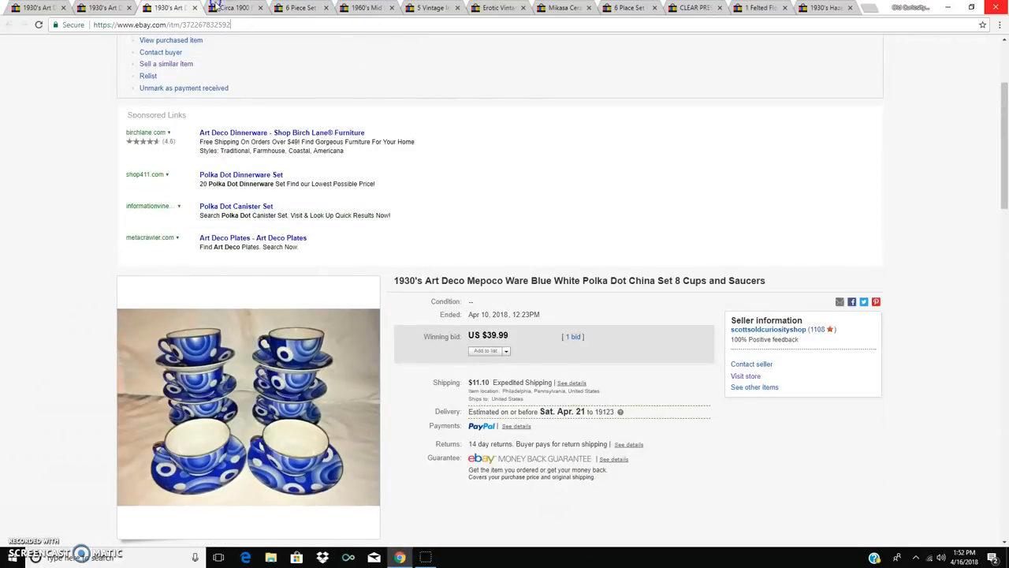
# - Show the Circa 1900 shaving mug listing and view its inside and front photos
pyautogui.click(229, 7)
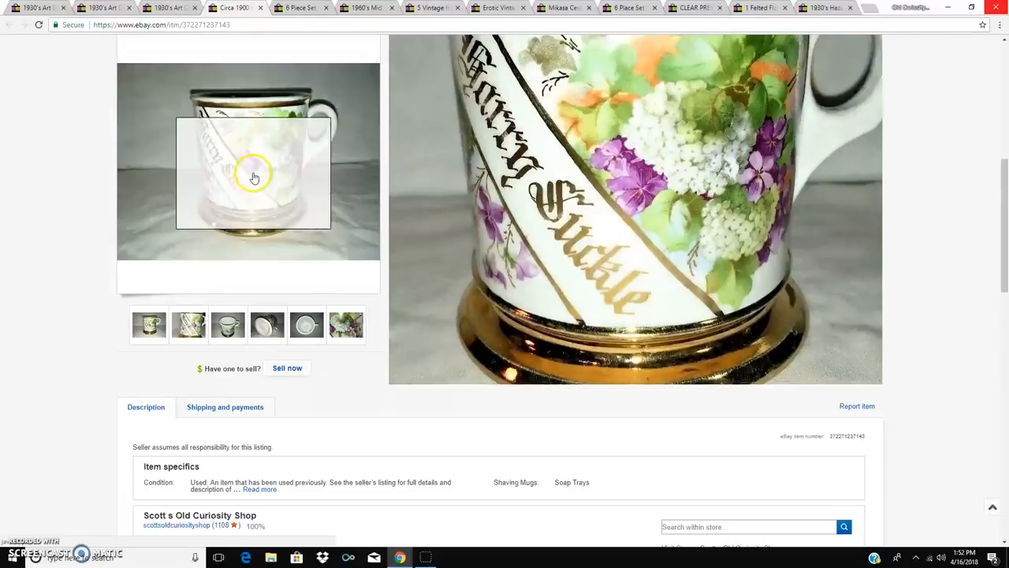
pyautogui.moveTo(258, 164)
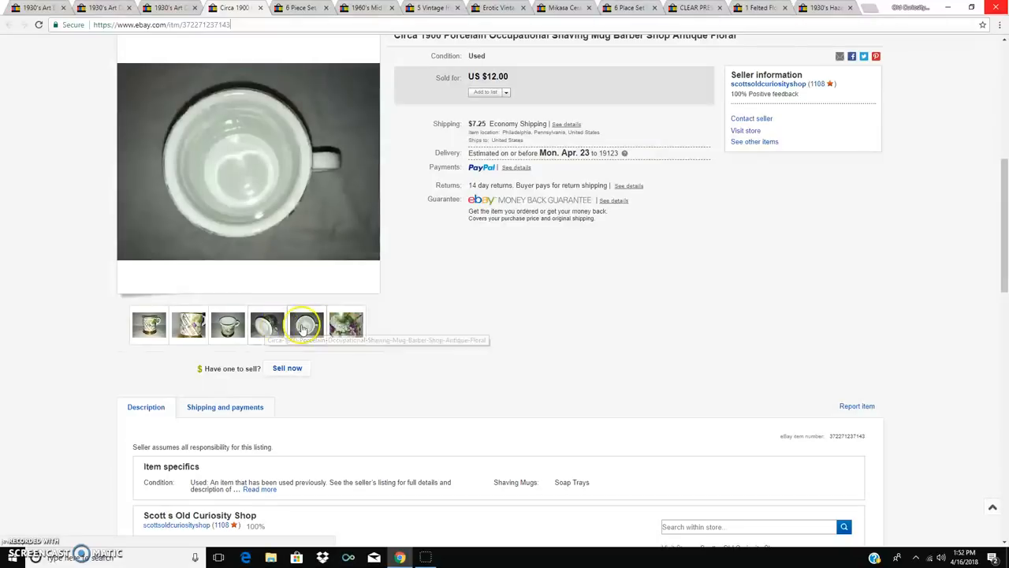
pyautogui.click(306, 325)
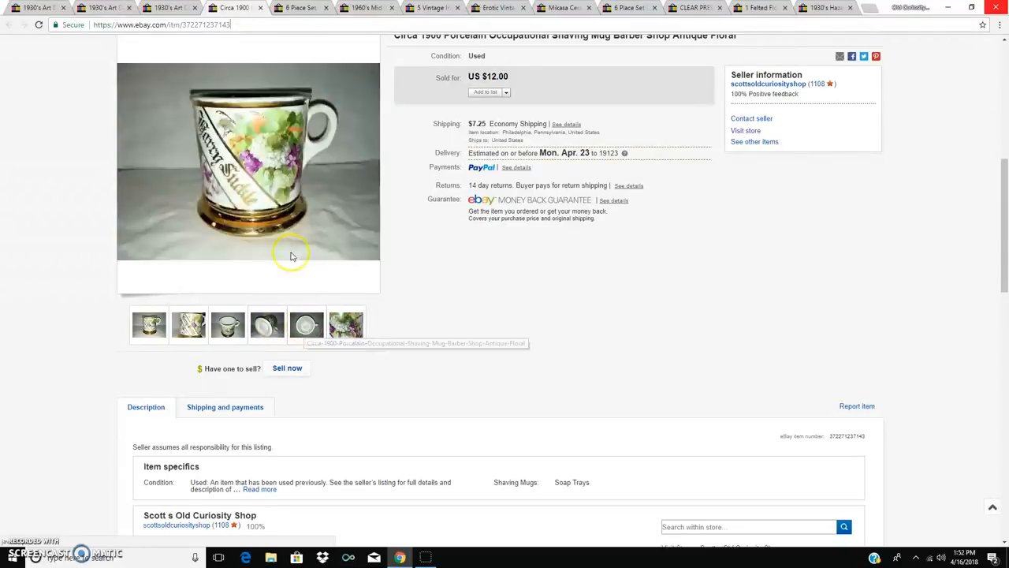
pyautogui.click(228, 325)
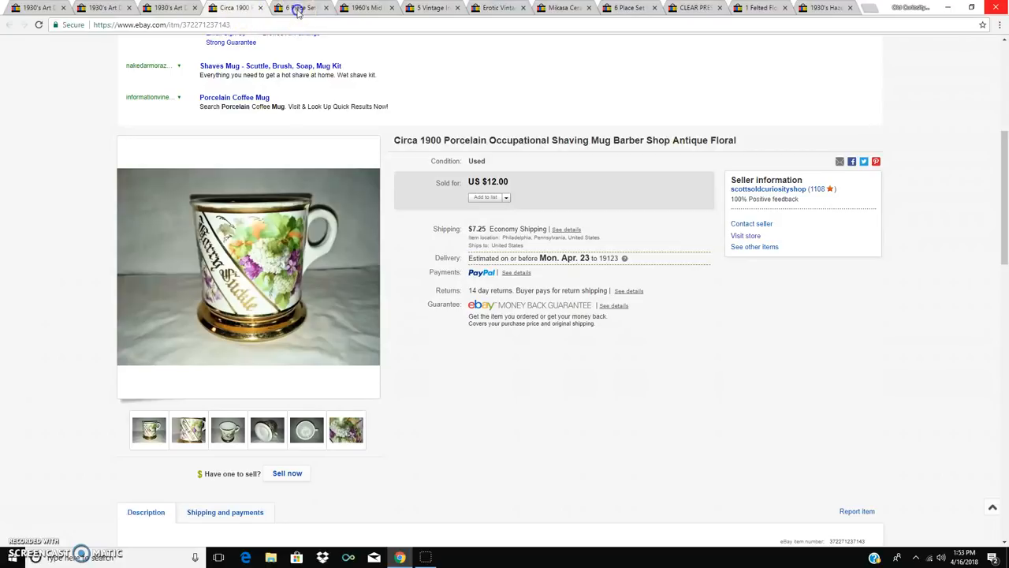
# - Show the Georges Briard Persian Garden glass trays listing ($34.99) and scroll down it
pyautogui.click(302, 7)
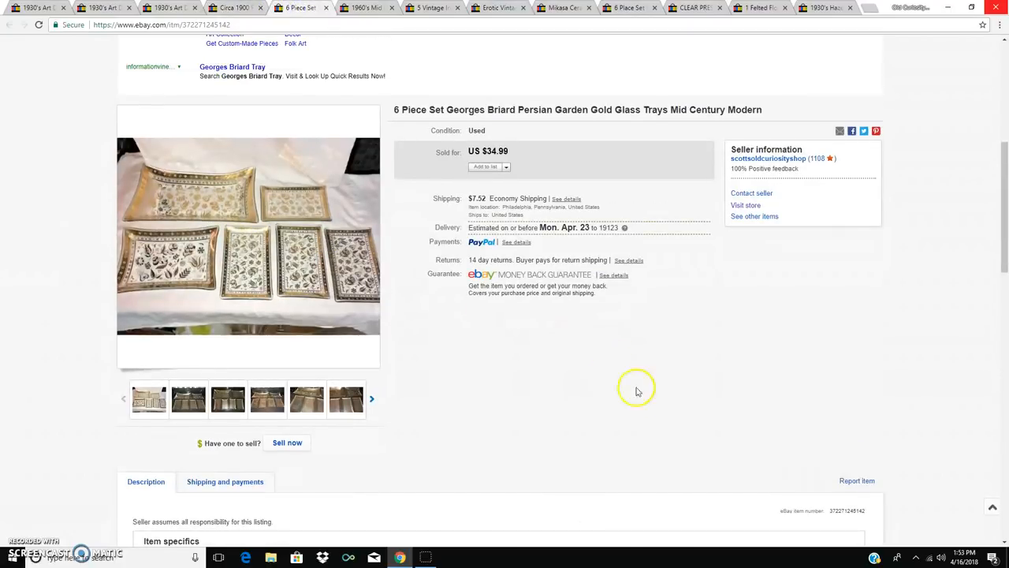
pyautogui.scroll(-3)
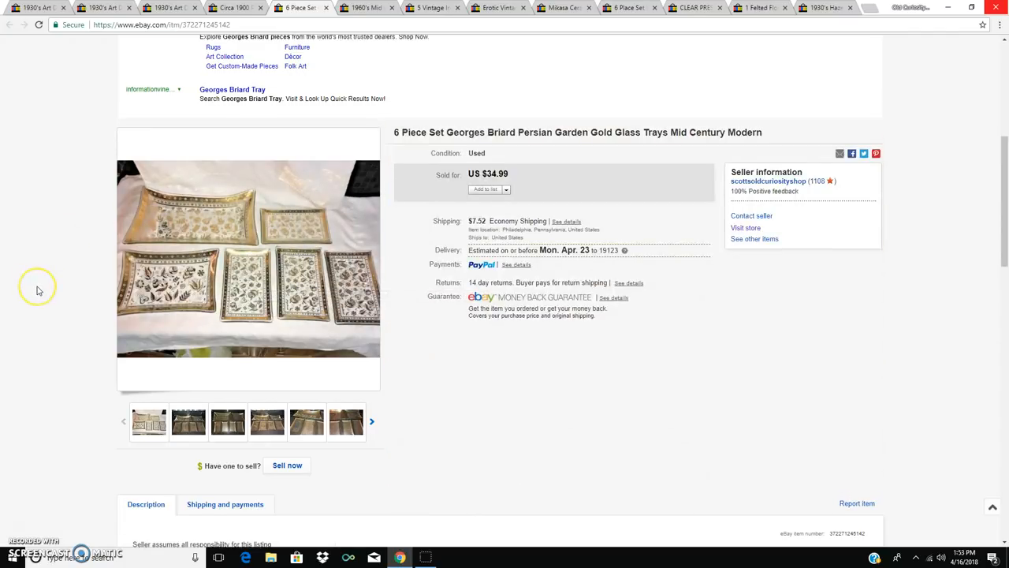
pyautogui.scroll(-3)
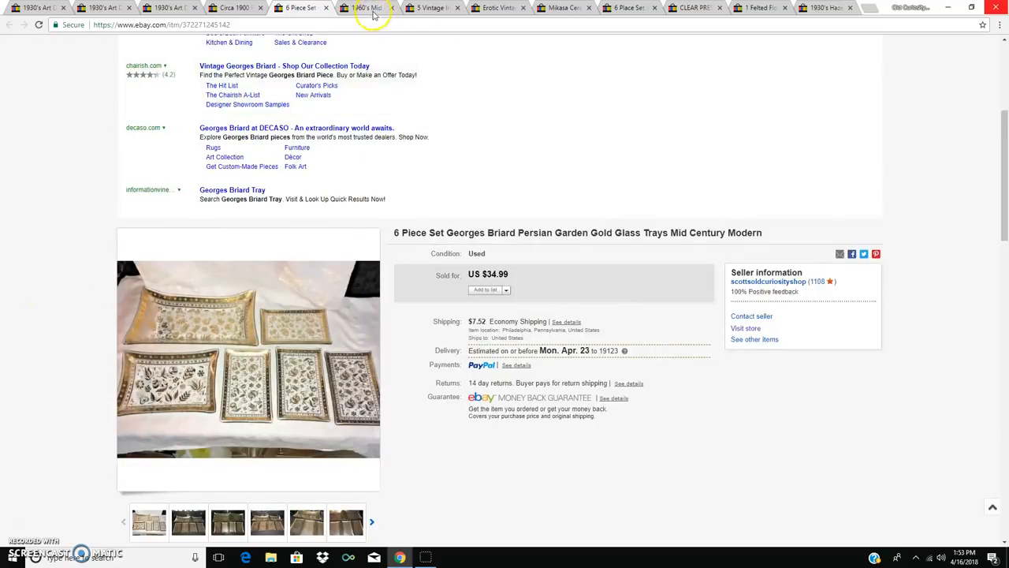
pyautogui.click(365, 8)
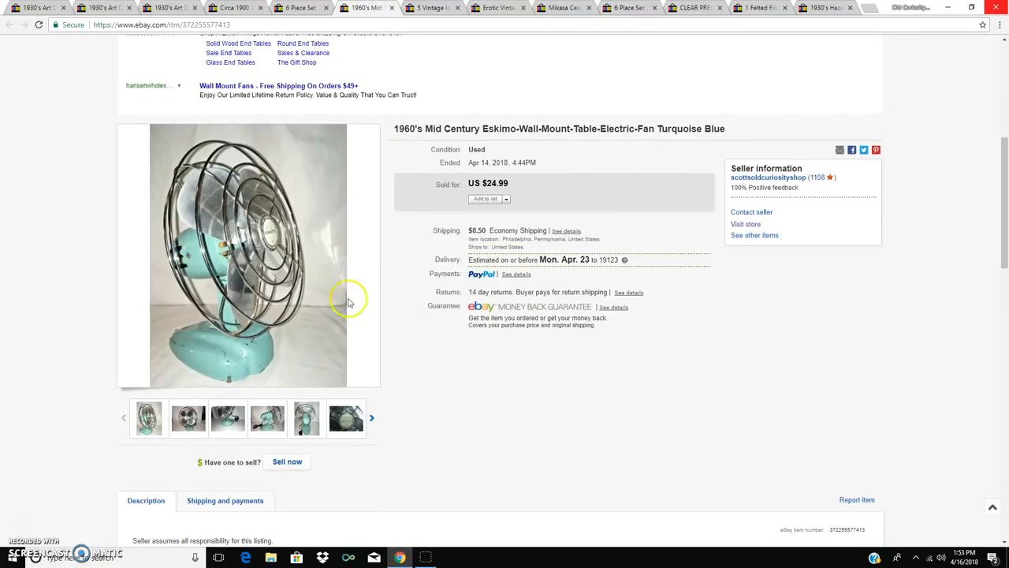
pyautogui.moveTo(254, 243)
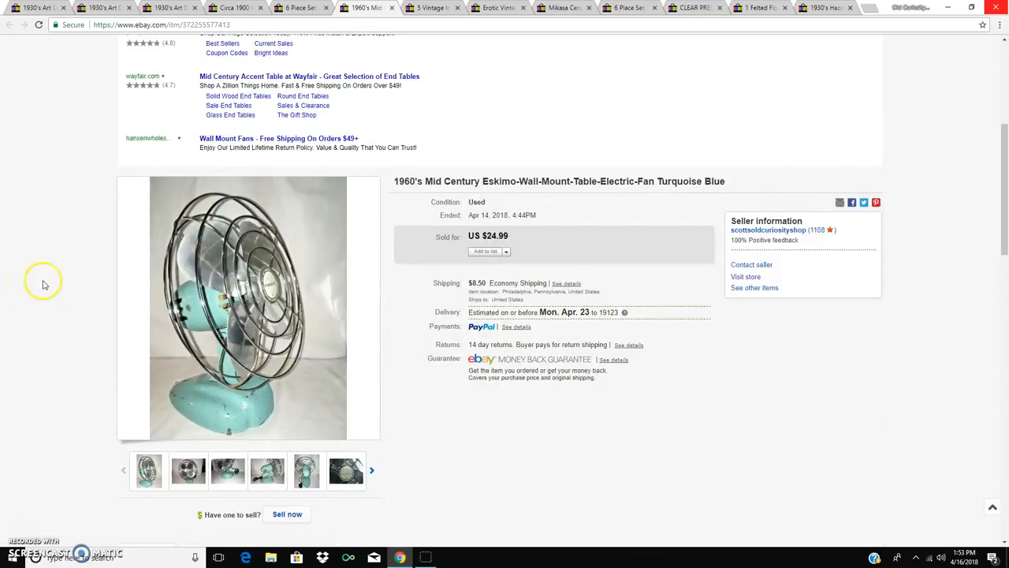
pyautogui.click(187, 470)
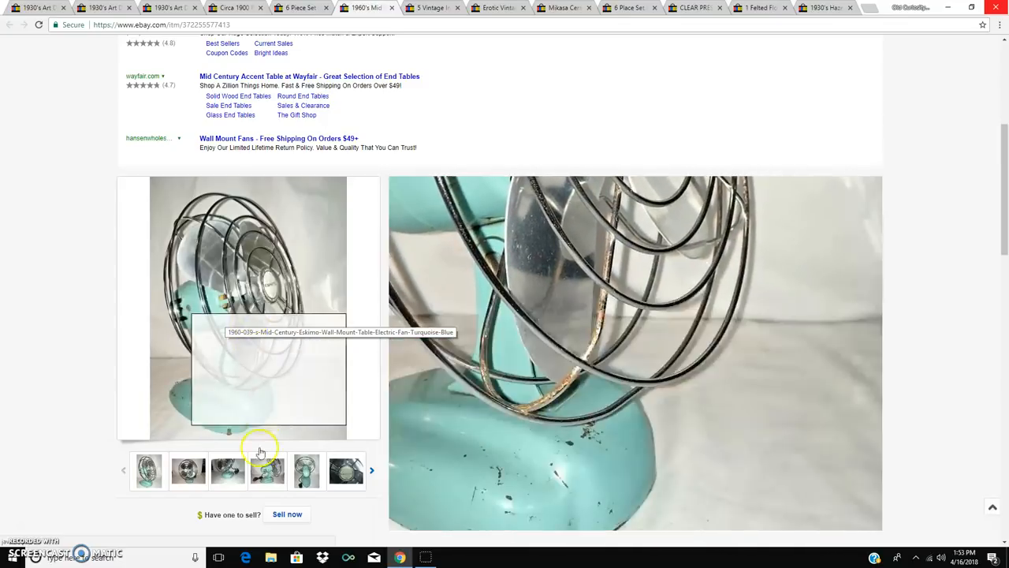
pyautogui.click(306, 470)
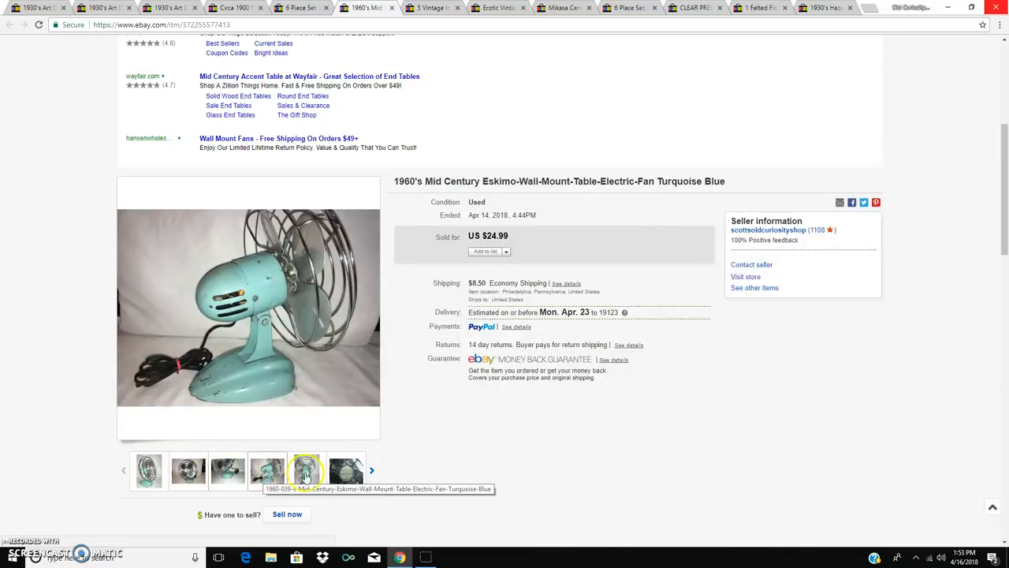
pyautogui.click(345, 470)
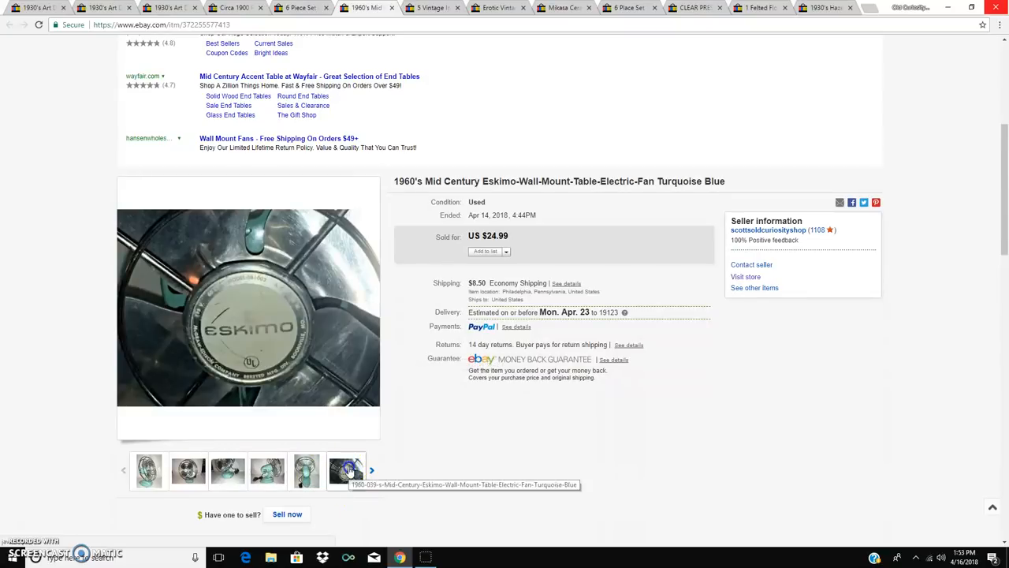
pyautogui.click(345, 471)
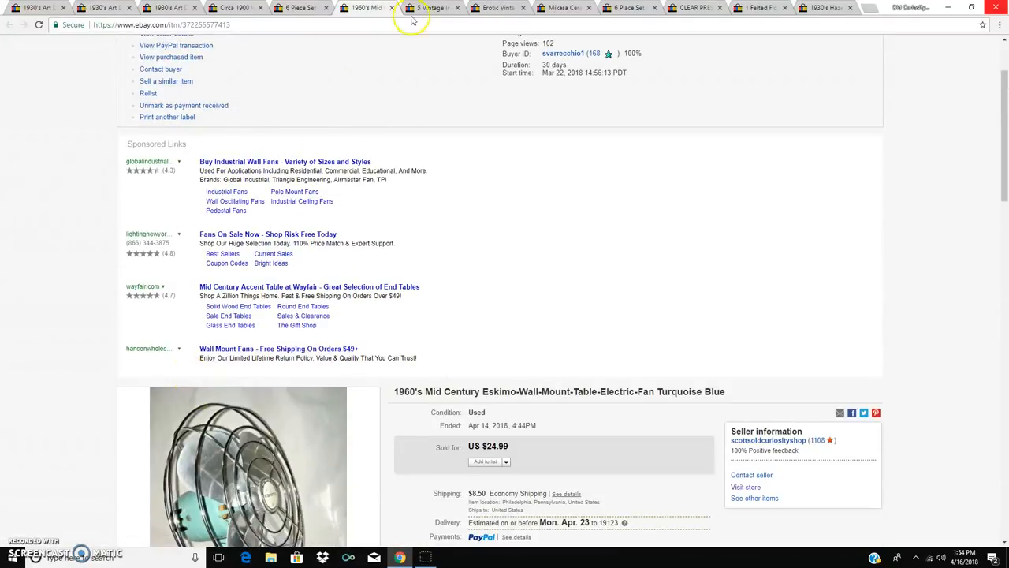
# - Switch to the Indiana Glass Kings Crown ruby flash lunch plates listing ($22.00)
pyautogui.click(431, 8)
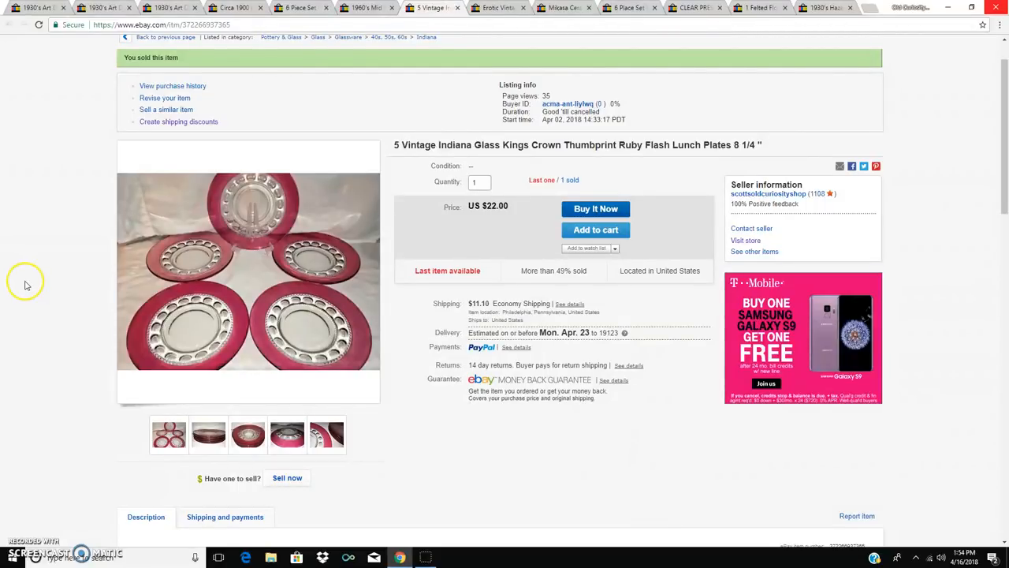
pyautogui.moveTo(45, 285)
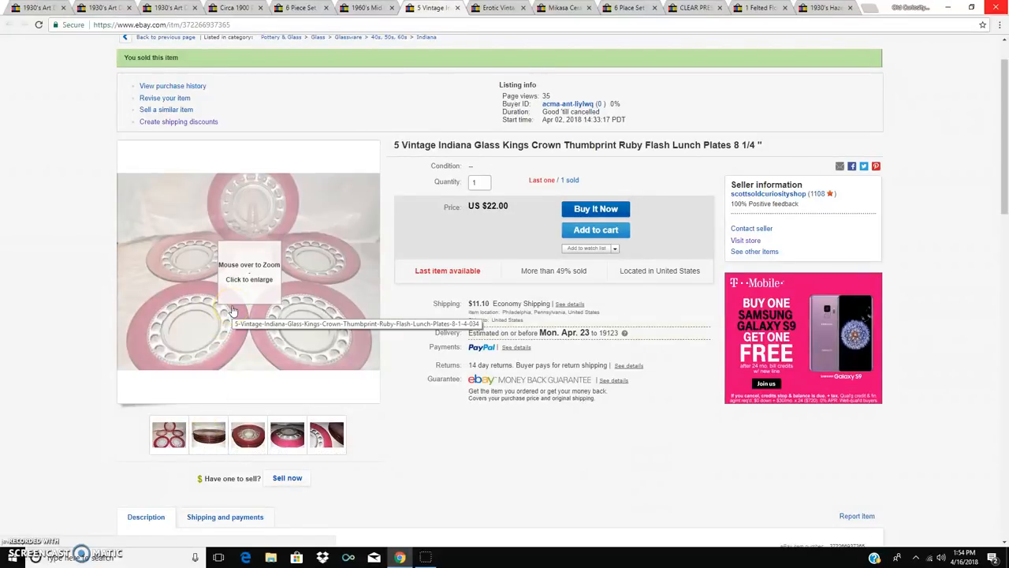
pyautogui.moveTo(248, 237)
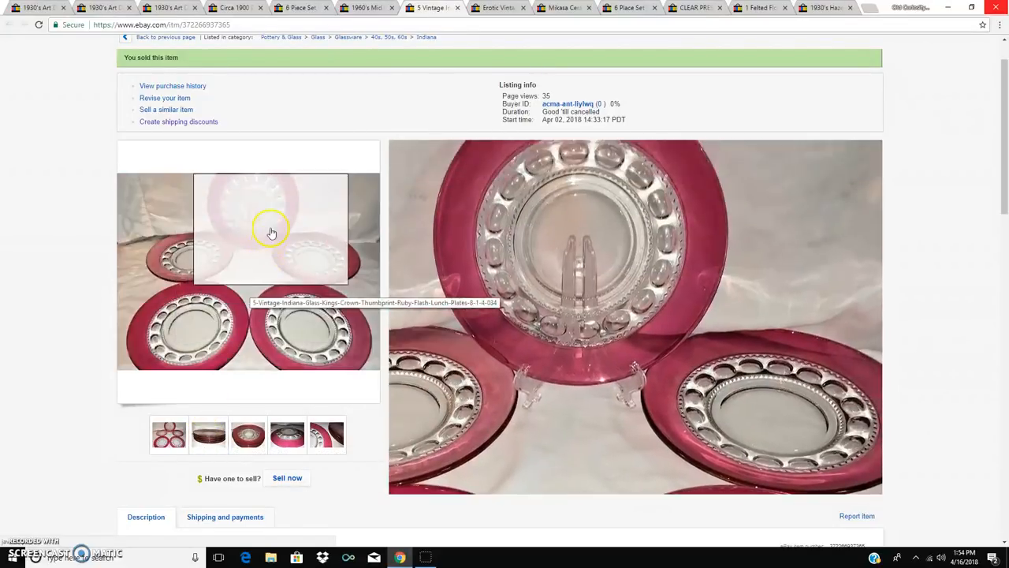
pyautogui.moveTo(259, 266)
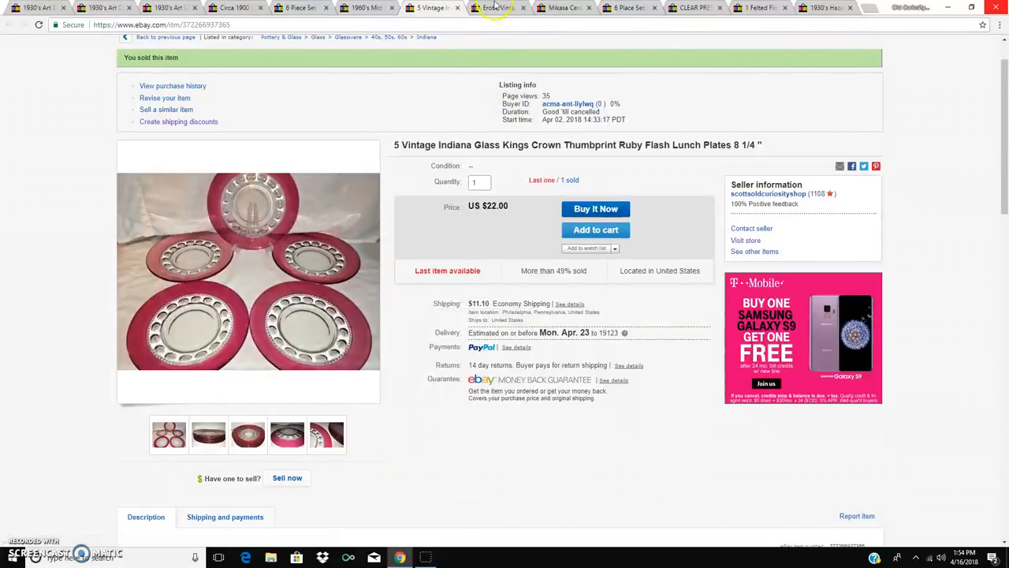
# - Show the 1950's Japan vase planter listing ($19.99) and view four of its photos
pyautogui.click(495, 7)
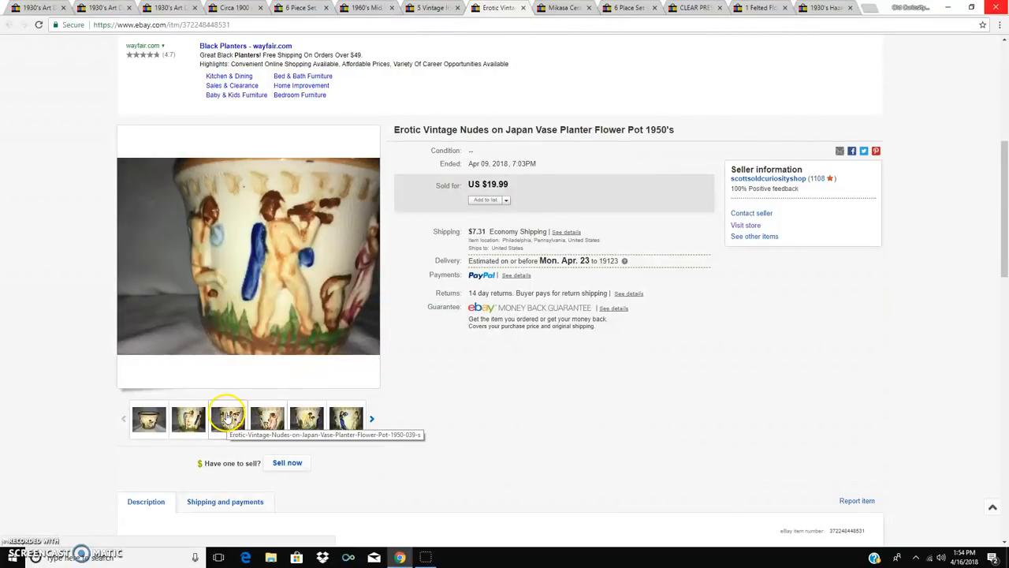
pyautogui.click(228, 418)
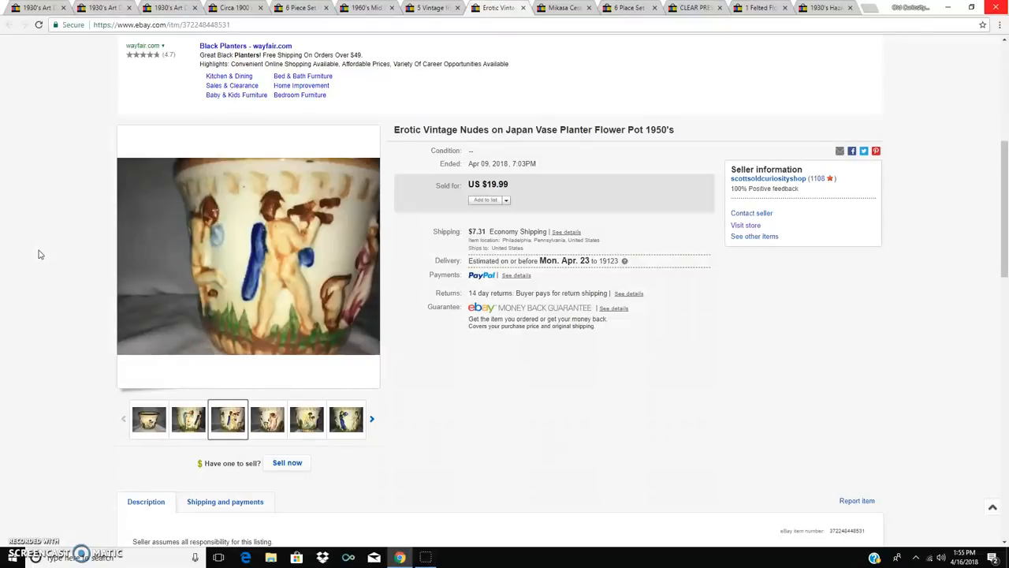
pyautogui.moveTo(433, 114)
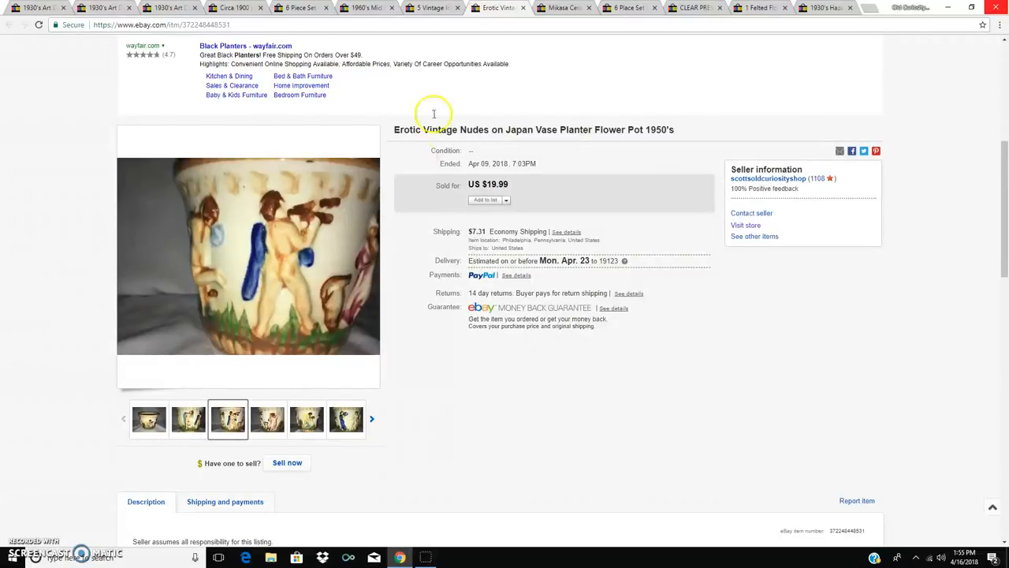
pyautogui.moveTo(399, 153)
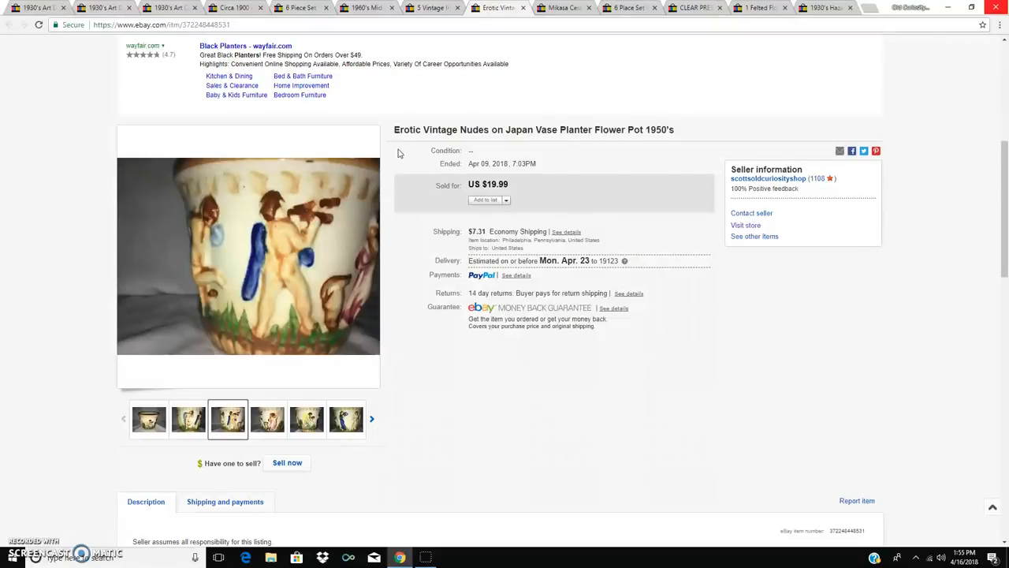
pyautogui.moveTo(284, 283)
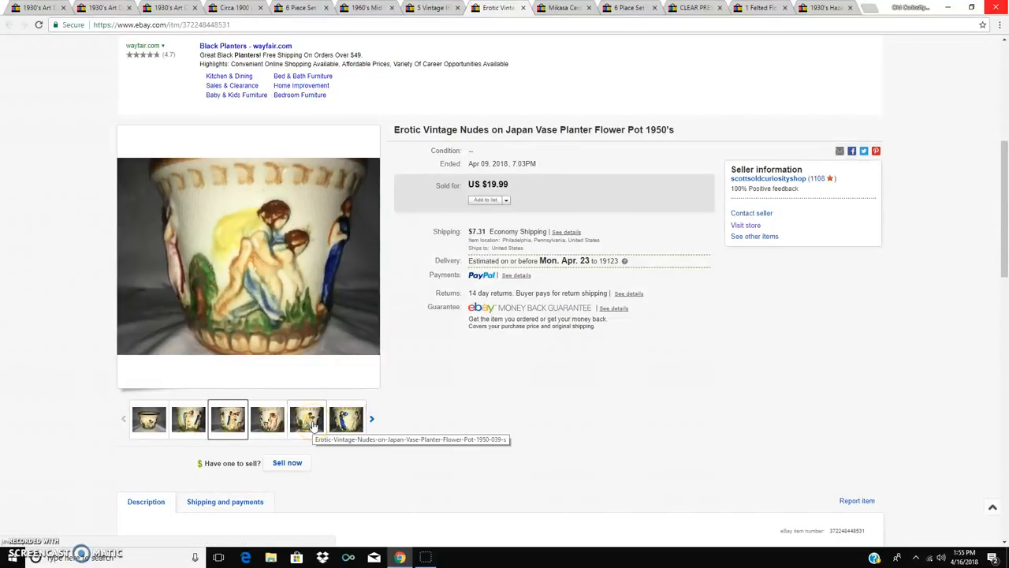
pyautogui.click(187, 419)
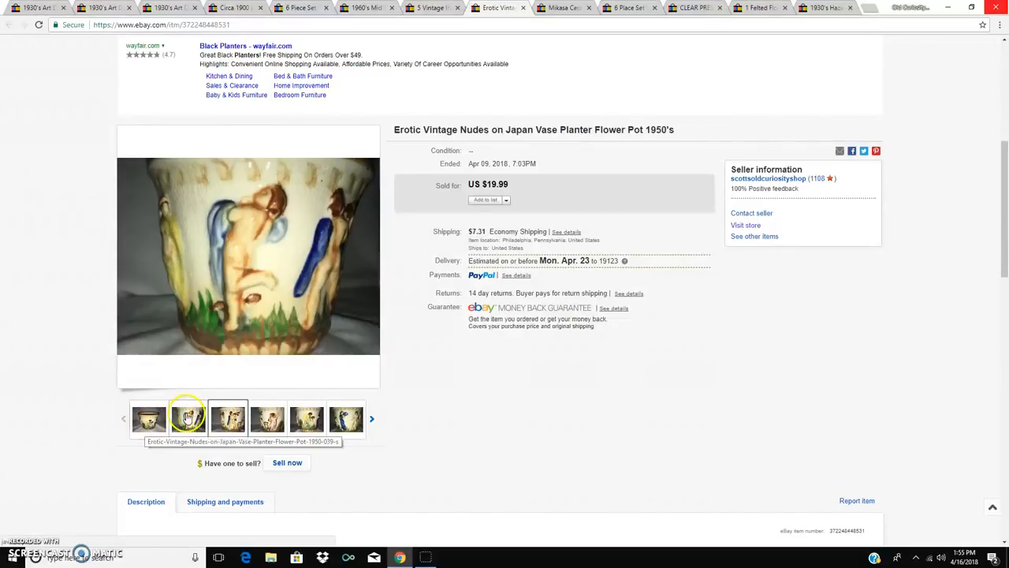
pyautogui.click(228, 419)
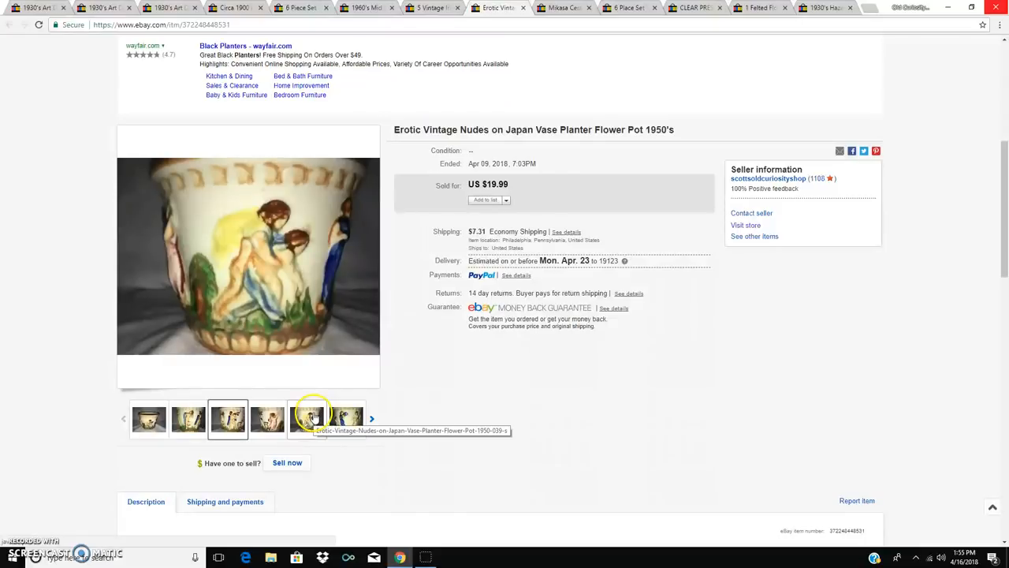
pyautogui.click(372, 419)
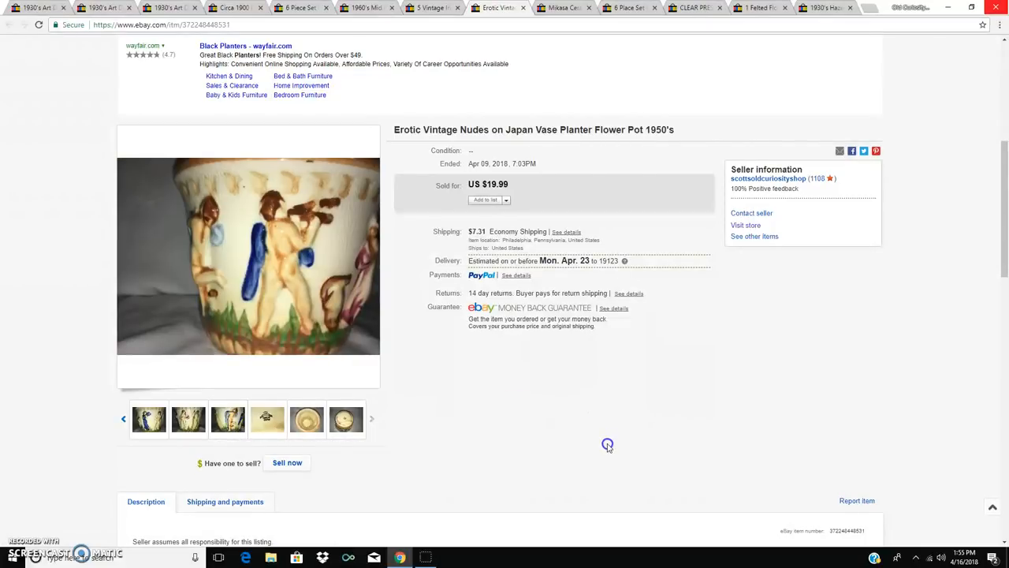
pyautogui.moveTo(562, 8)
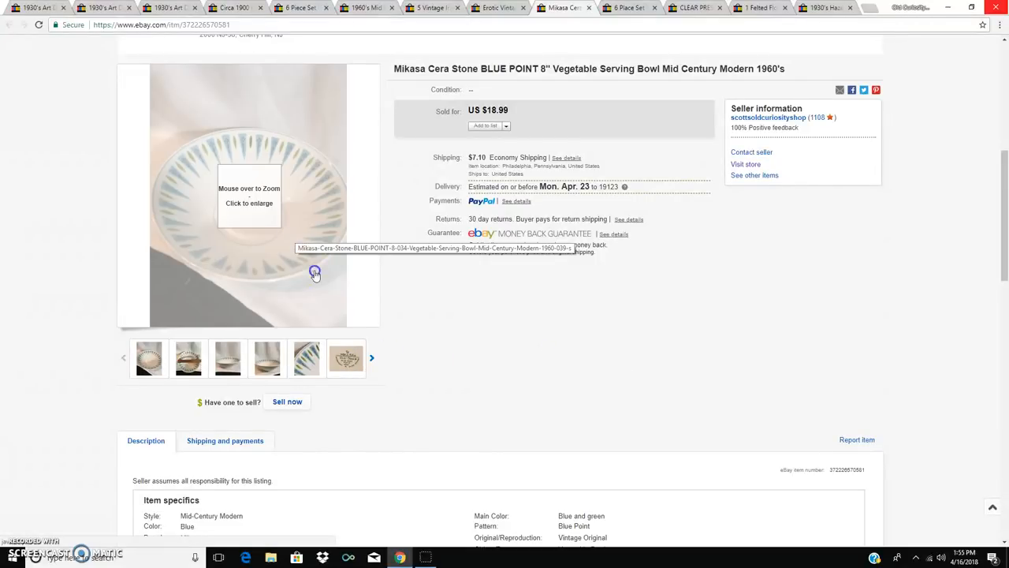
pyautogui.moveTo(248, 165)
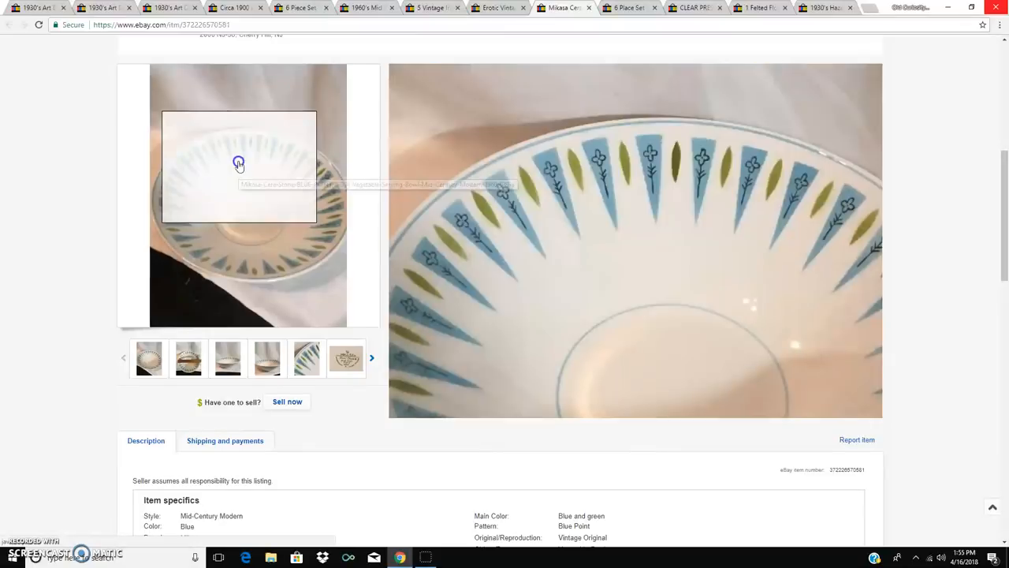
pyautogui.moveTo(206, 193)
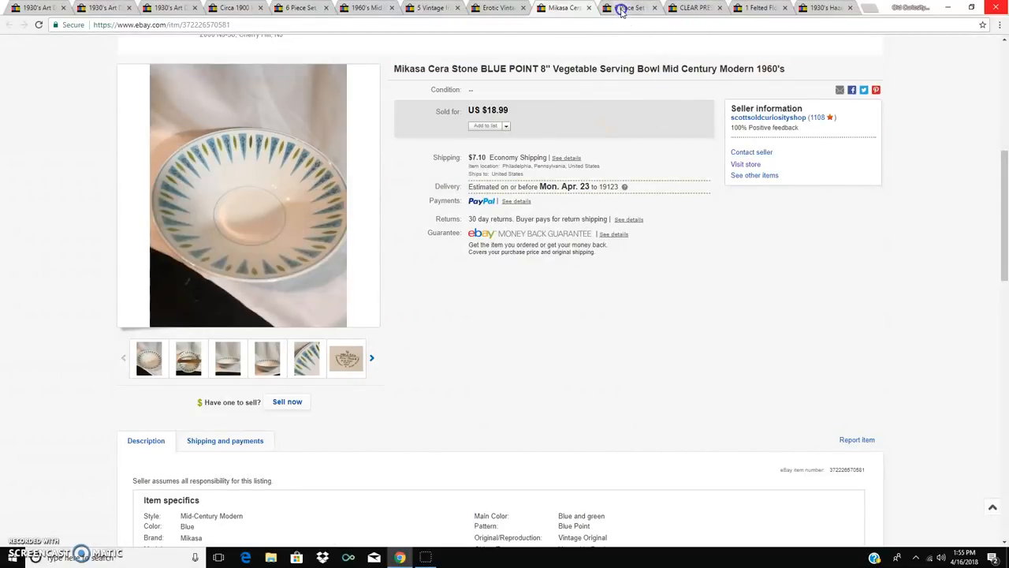
pyautogui.click(627, 8)
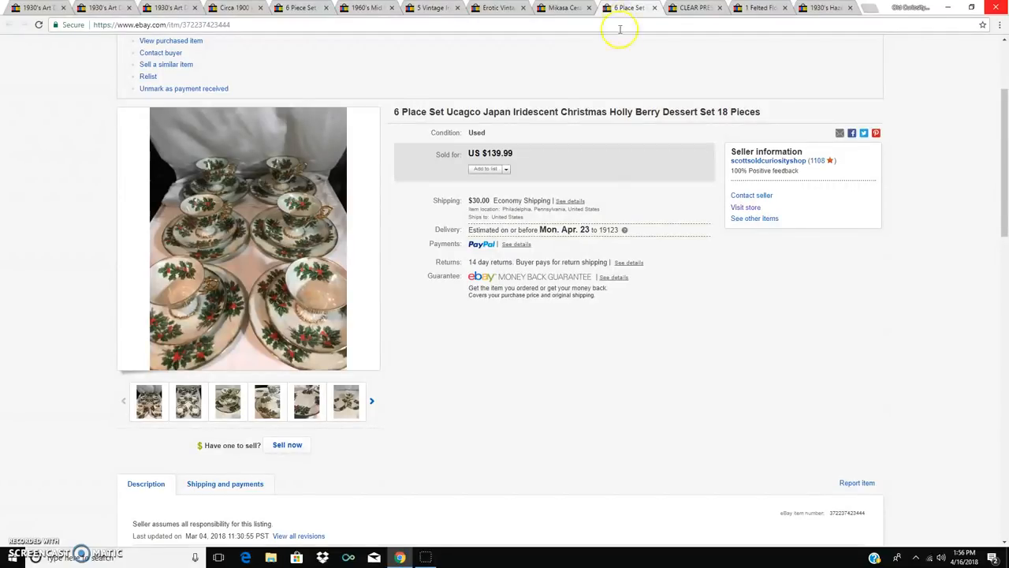
pyautogui.moveTo(260, 229)
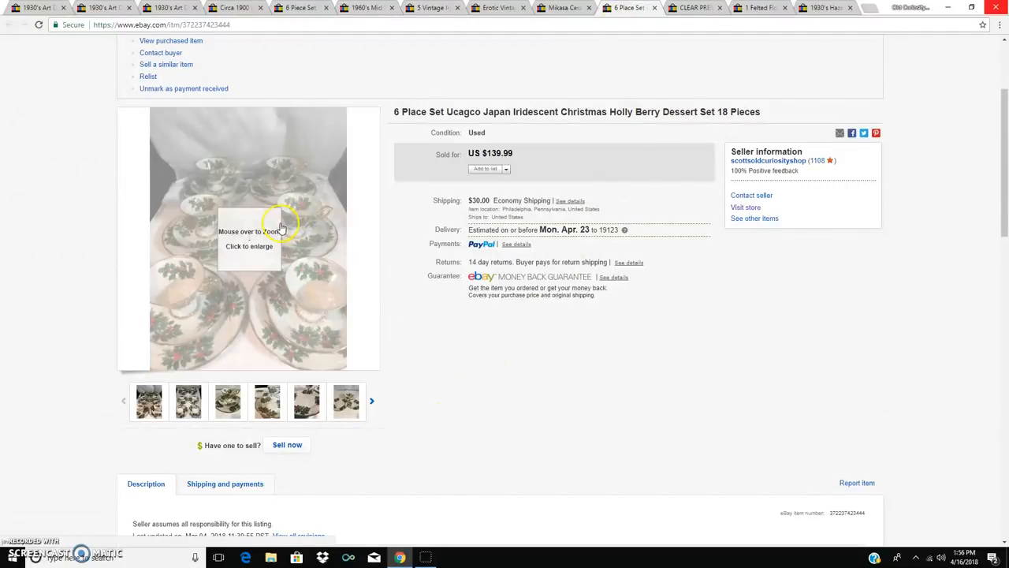
pyautogui.moveTo(276, 207)
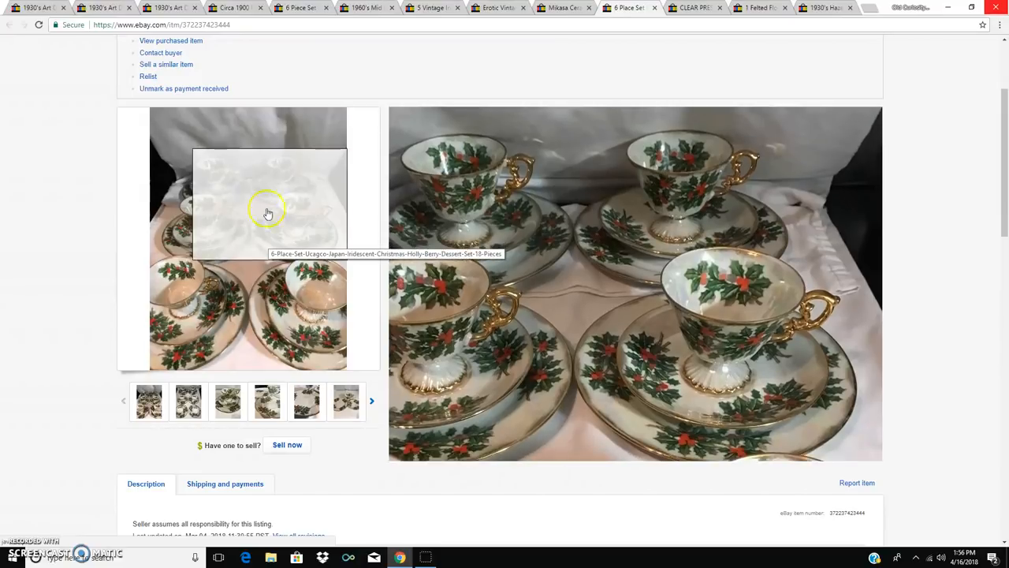
pyautogui.moveTo(245, 305)
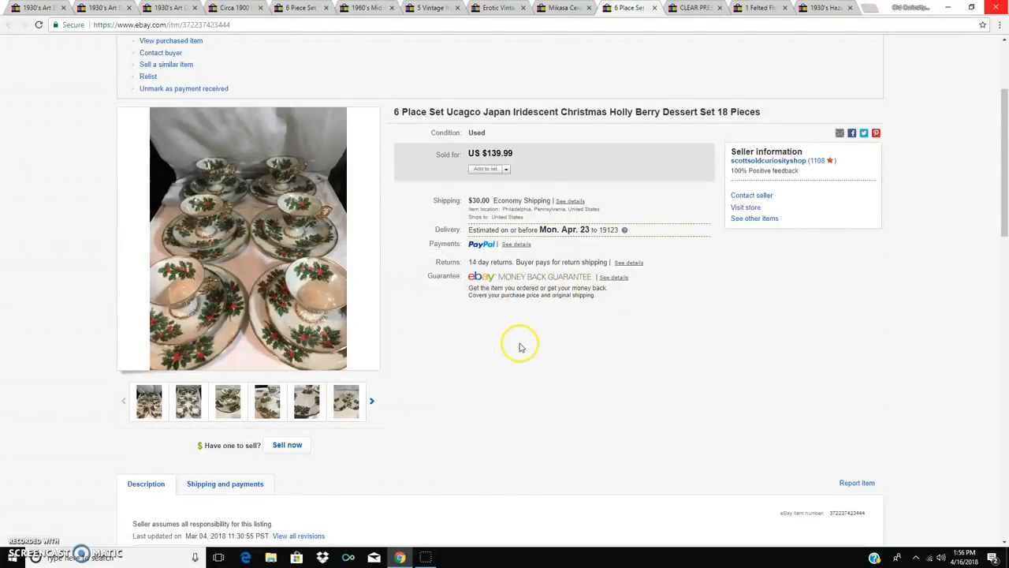
pyautogui.moveTo(475, 397)
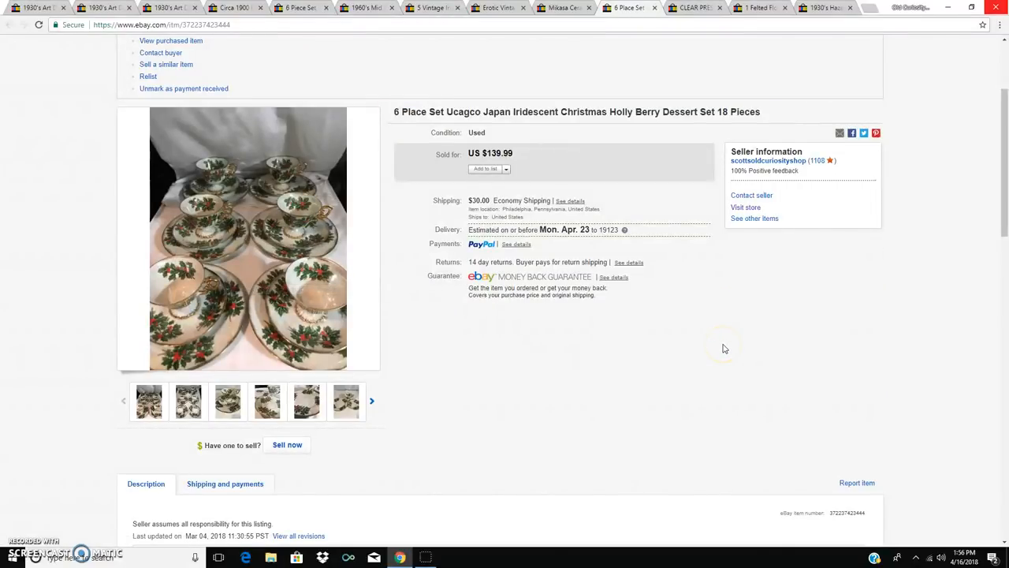
pyautogui.moveTo(669, 368)
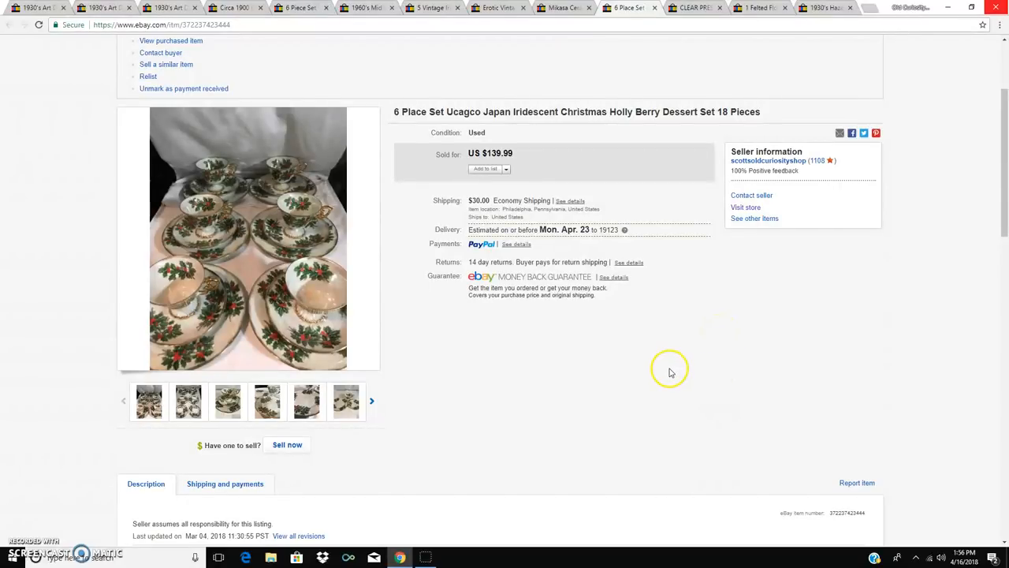
pyautogui.moveTo(671, 368)
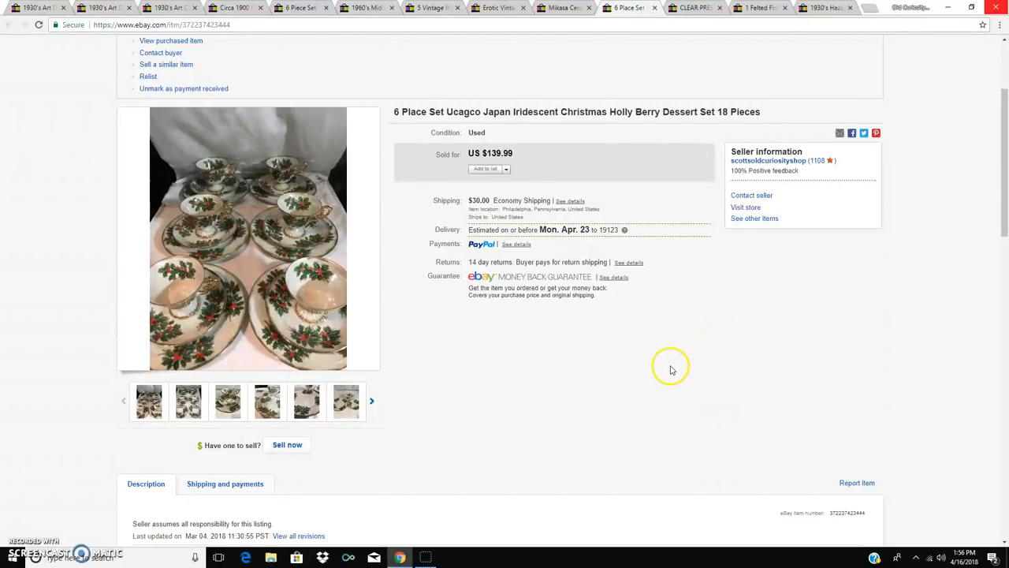
pyautogui.moveTo(674, 366)
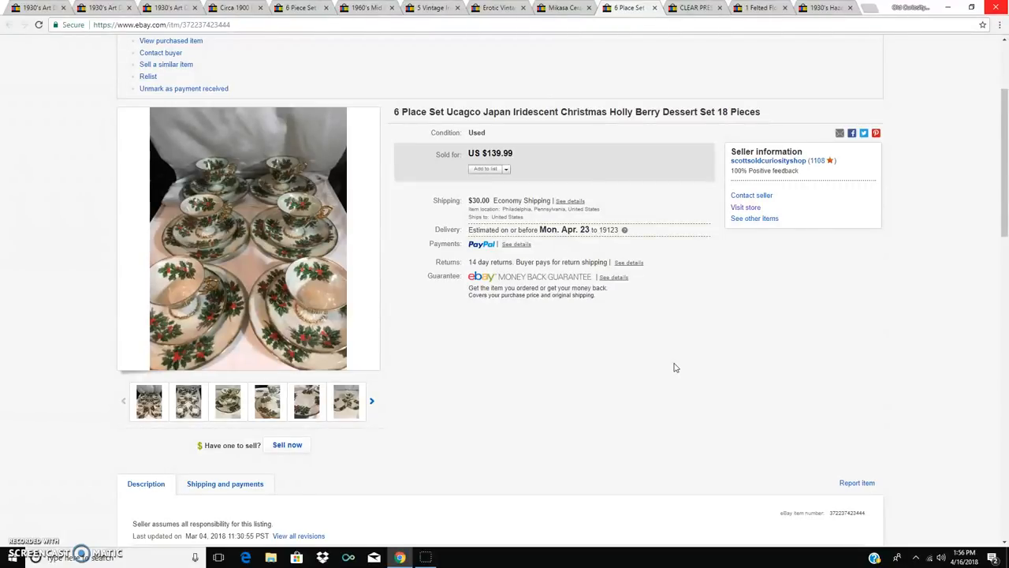
pyautogui.moveTo(255, 260)
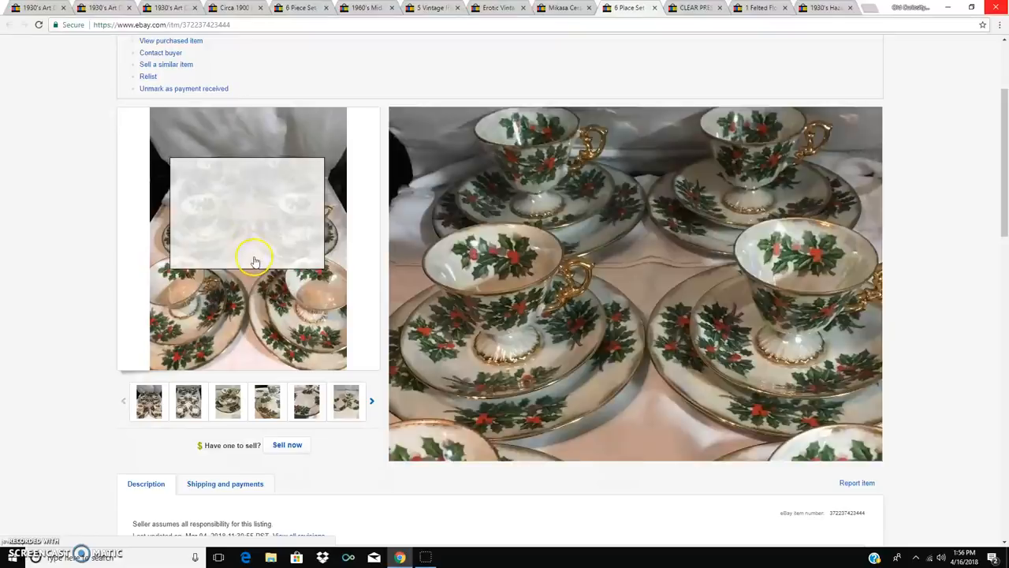
pyautogui.moveTo(261, 240)
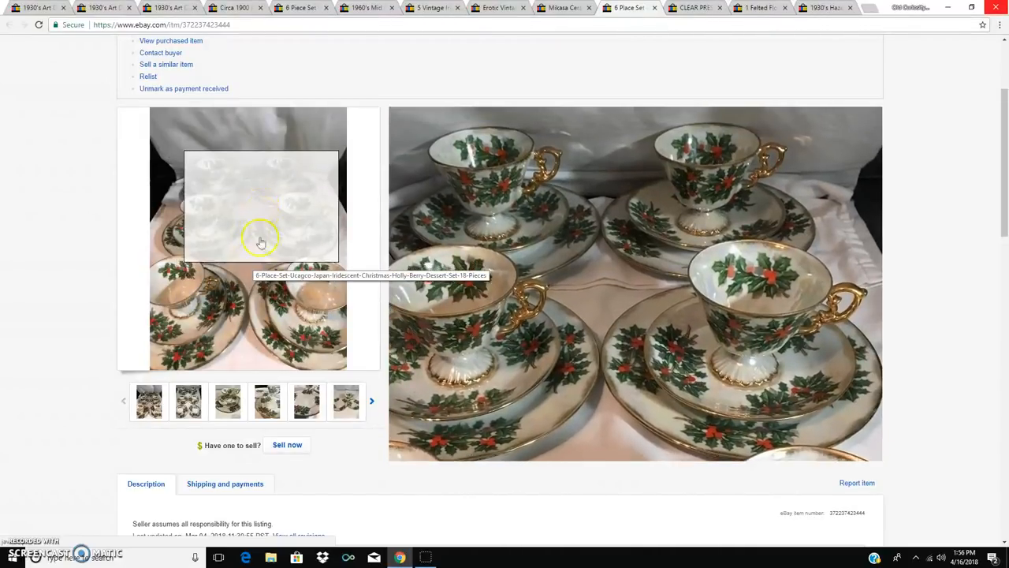
pyautogui.click(188, 401)
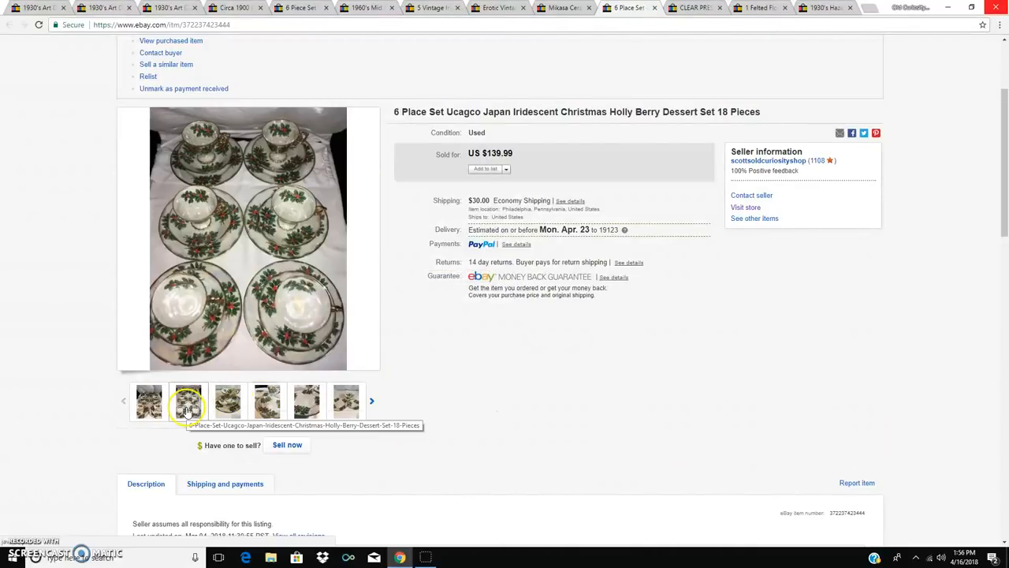
pyautogui.click(306, 400)
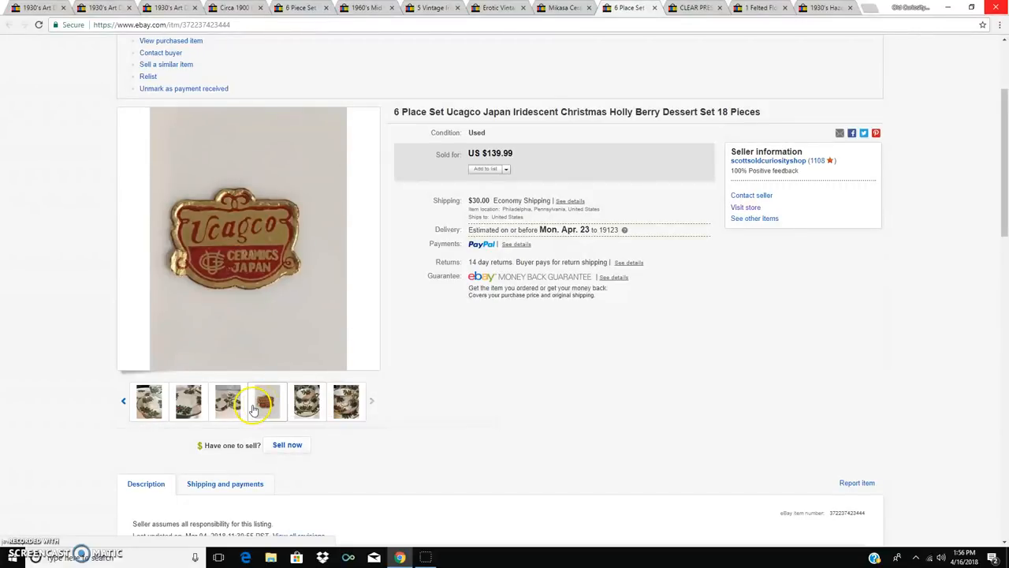
pyautogui.click(188, 402)
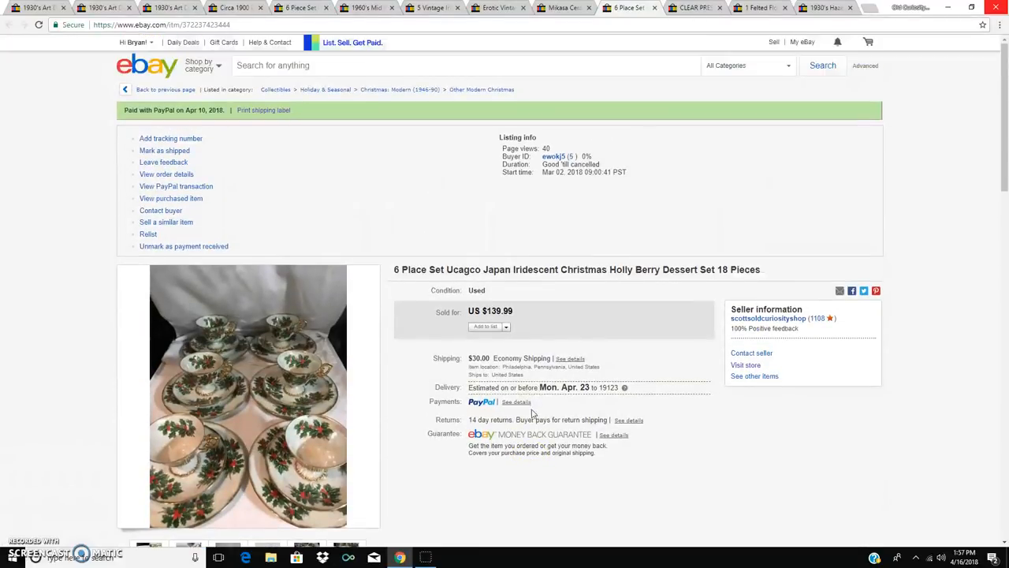
pyautogui.moveTo(583, 471)
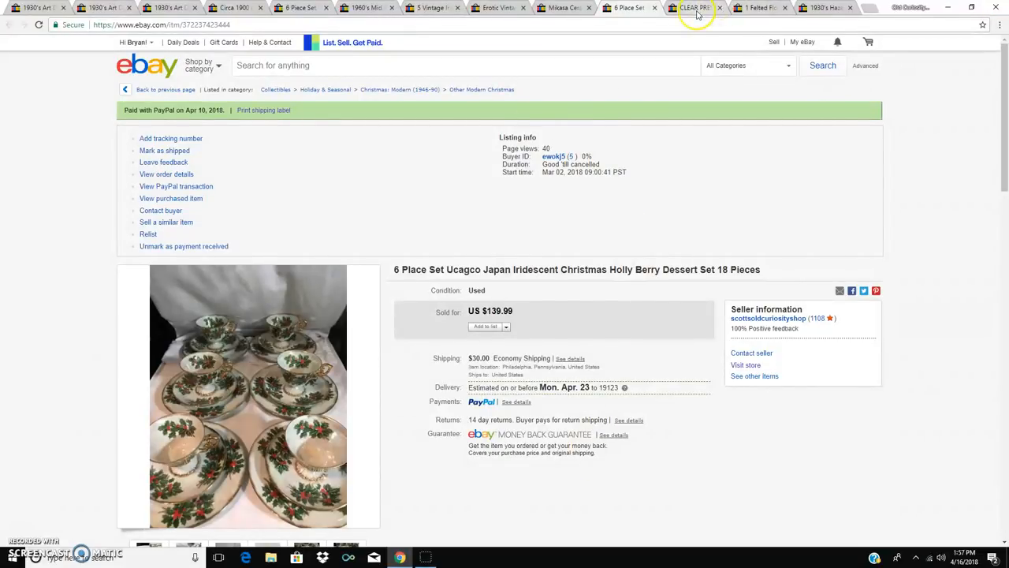
# - View the clear pressed glass cruet listing, then the felted reindeer ornament listing
pyautogui.click(692, 8)
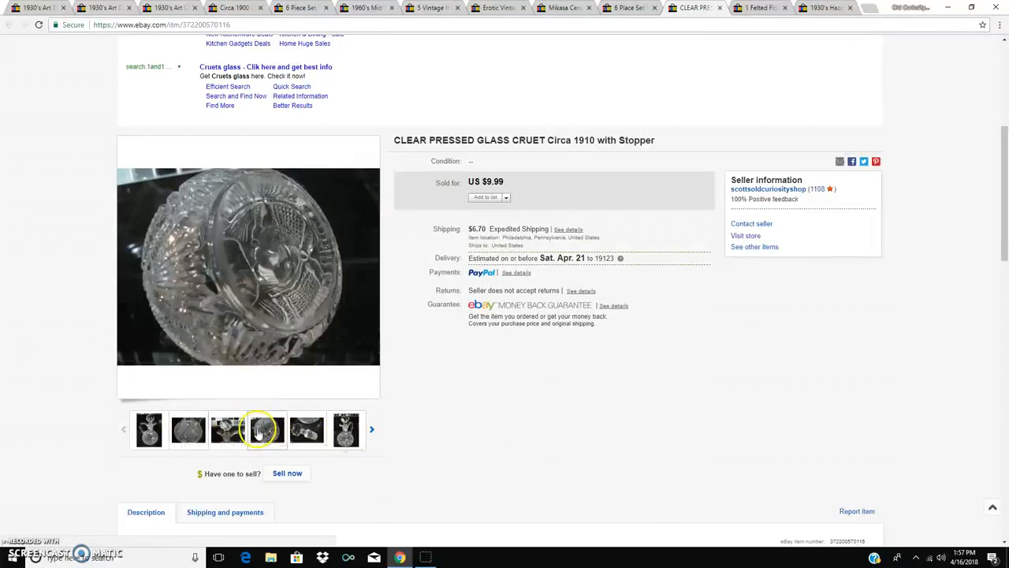
pyautogui.moveTo(267, 428)
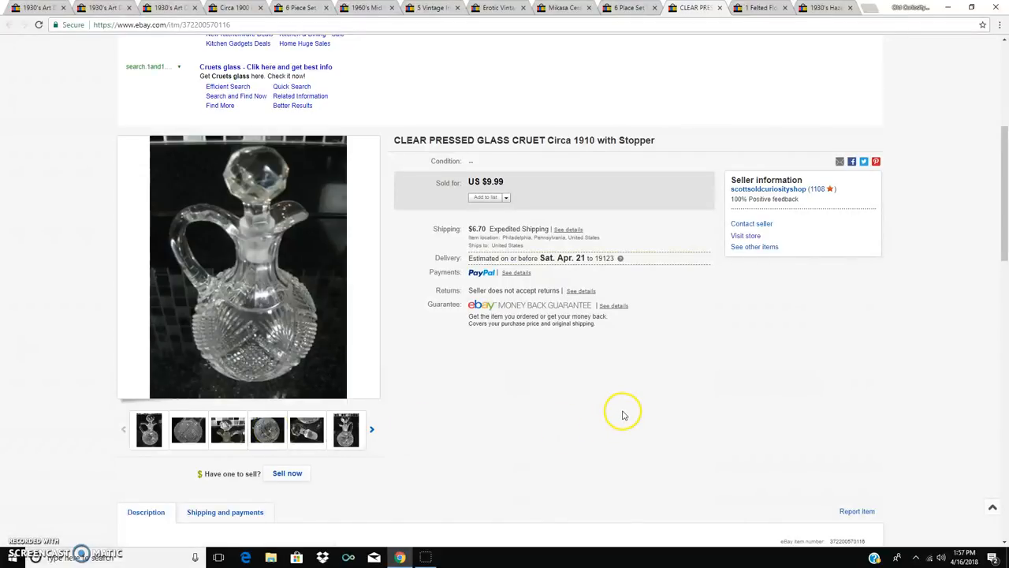
pyautogui.moveTo(672, 379)
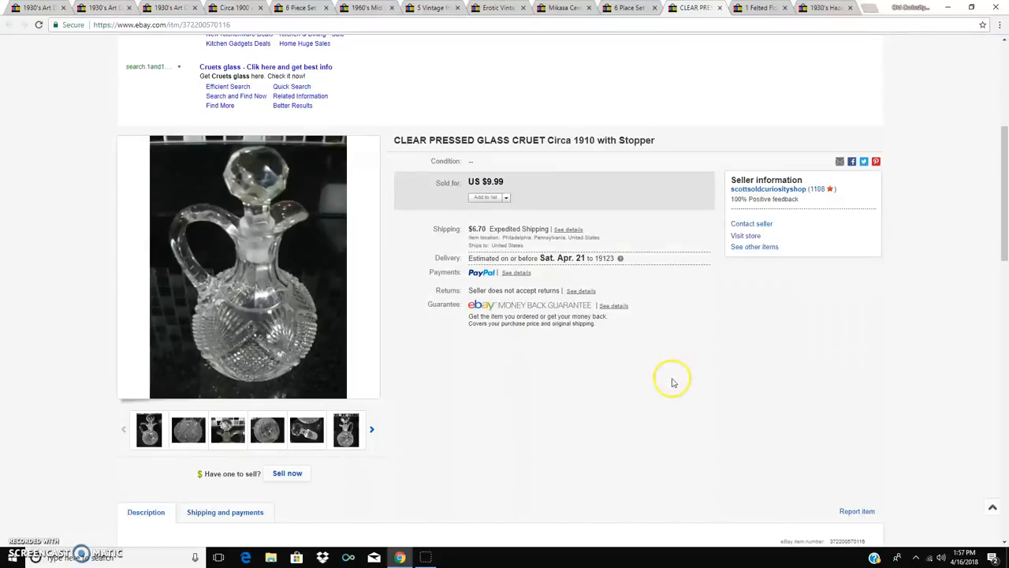
pyautogui.moveTo(247, 264)
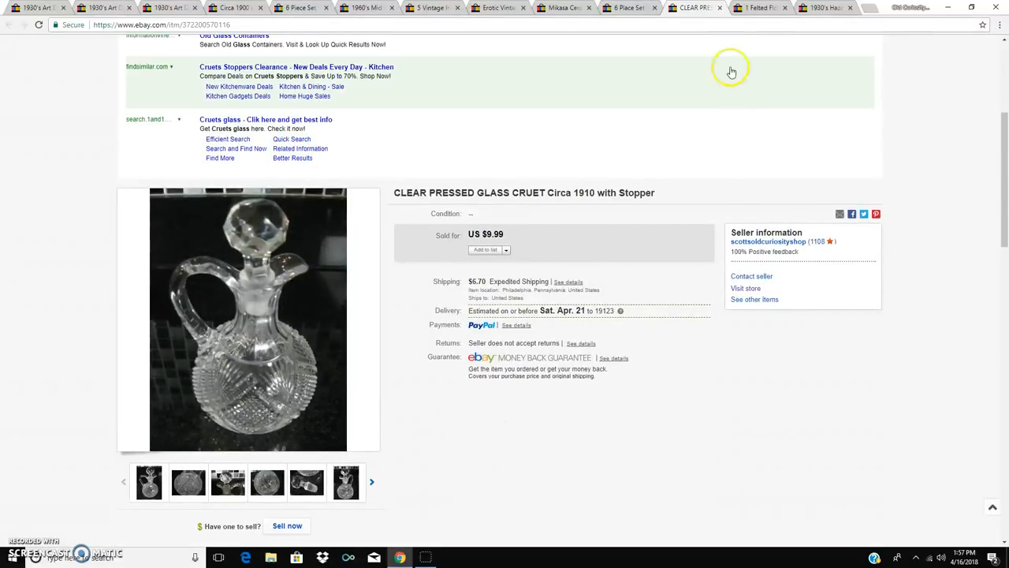
pyautogui.click(760, 8)
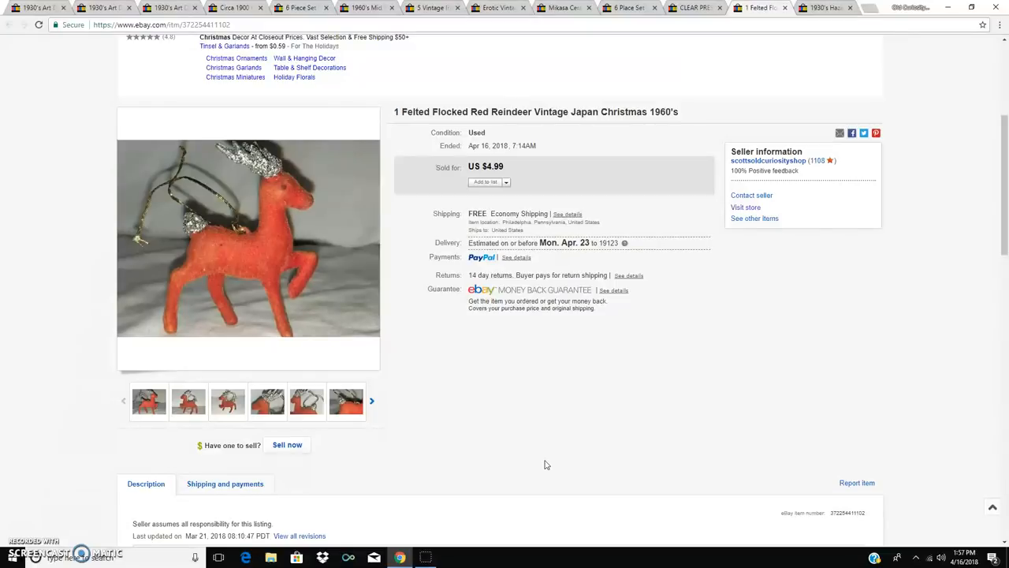
pyautogui.moveTo(268, 264)
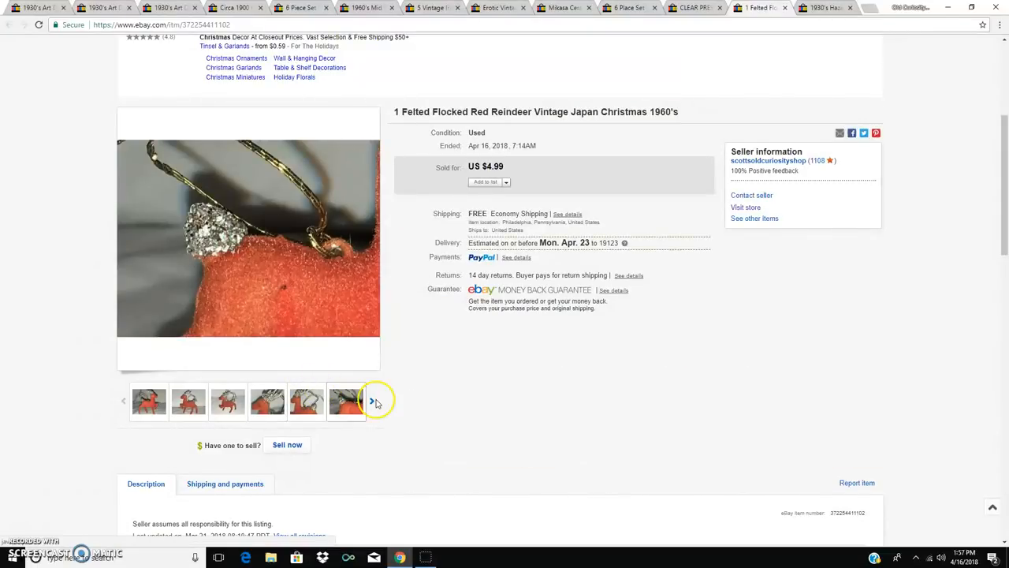
# - Reveal more reindeer thumbnails and view photos including the JAPAN stamp close-up
pyautogui.click(347, 401)
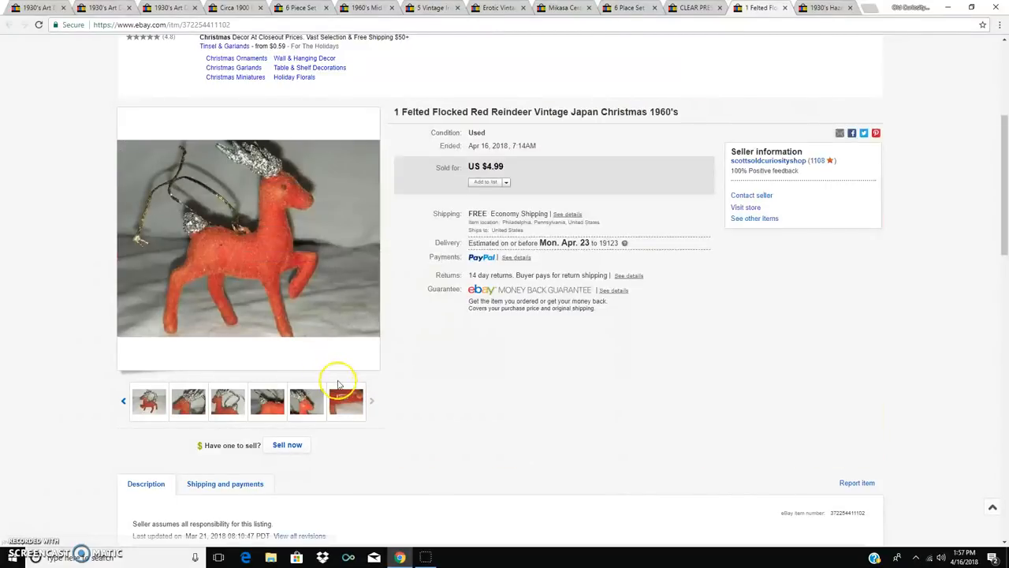
pyautogui.click(345, 401)
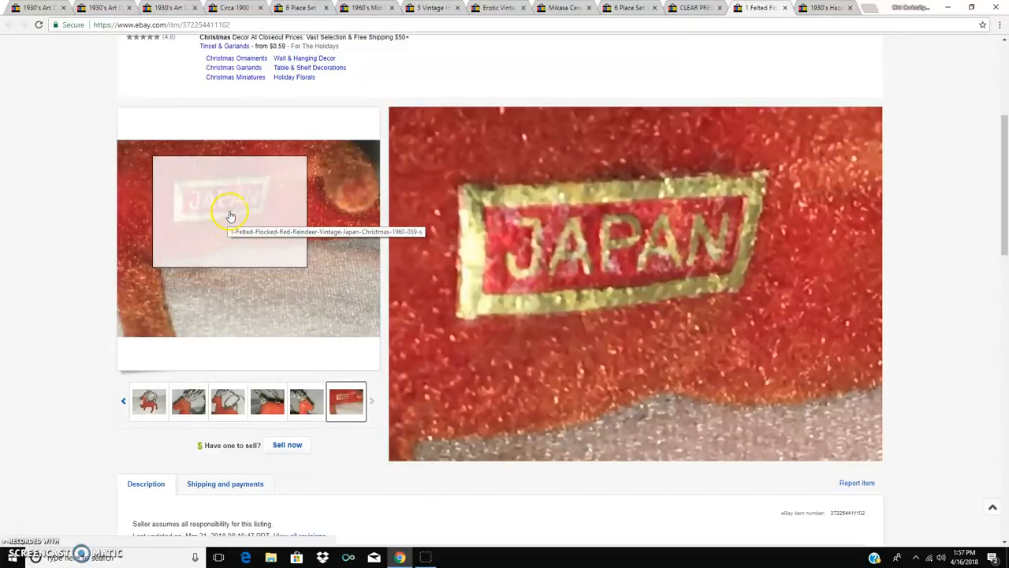
pyautogui.click(228, 401)
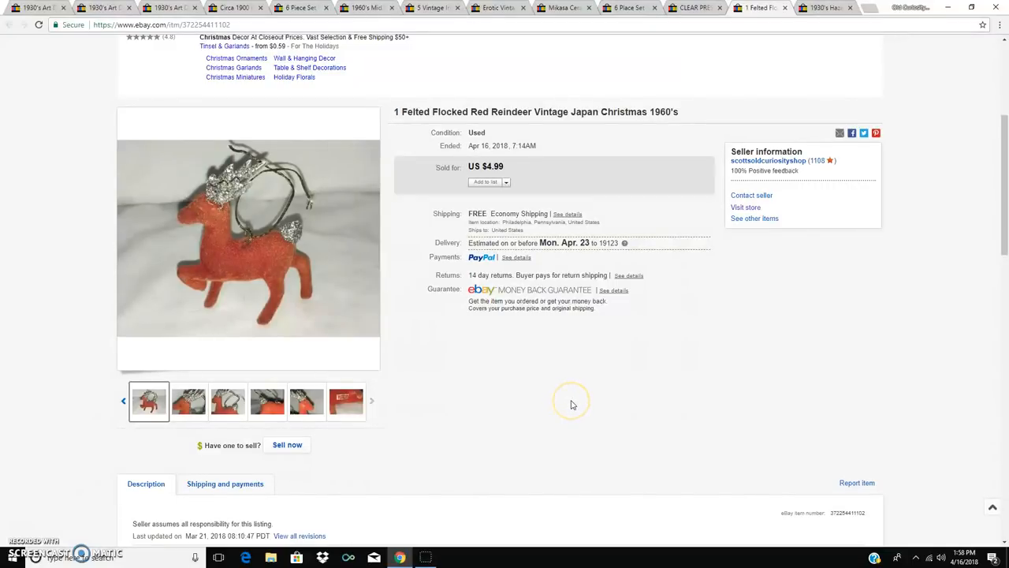
pyautogui.moveTo(575, 424)
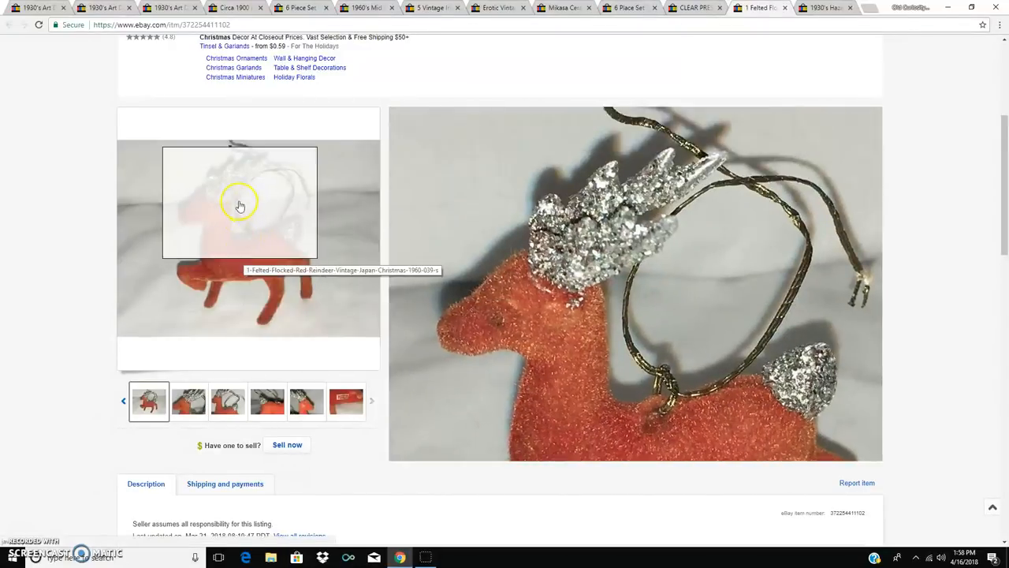
pyautogui.moveTo(560, 479)
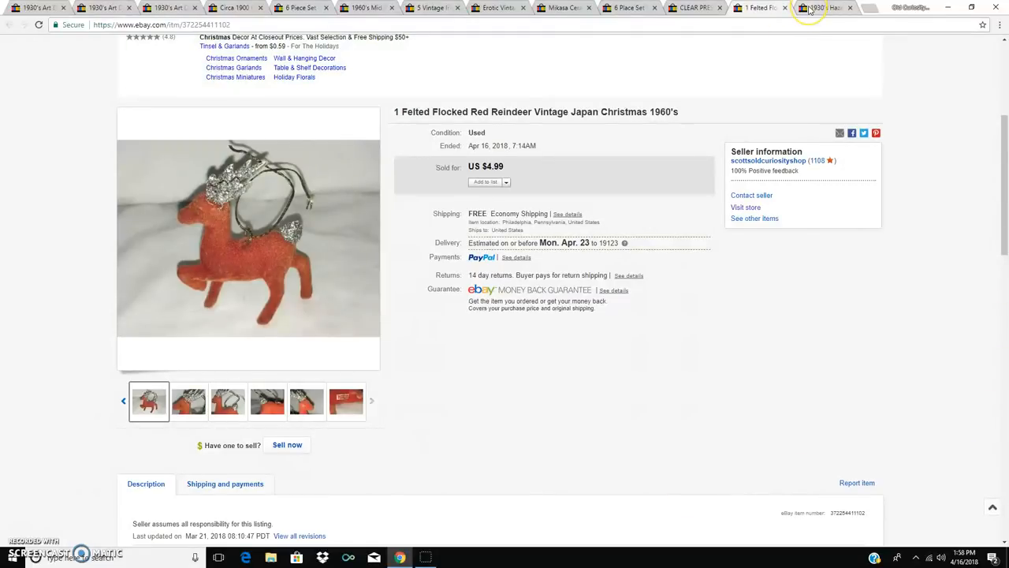
# - Show the Hazel Atlas butter dish listing ($39.99) and view two photos, including lid and base apart
pyautogui.click(823, 8)
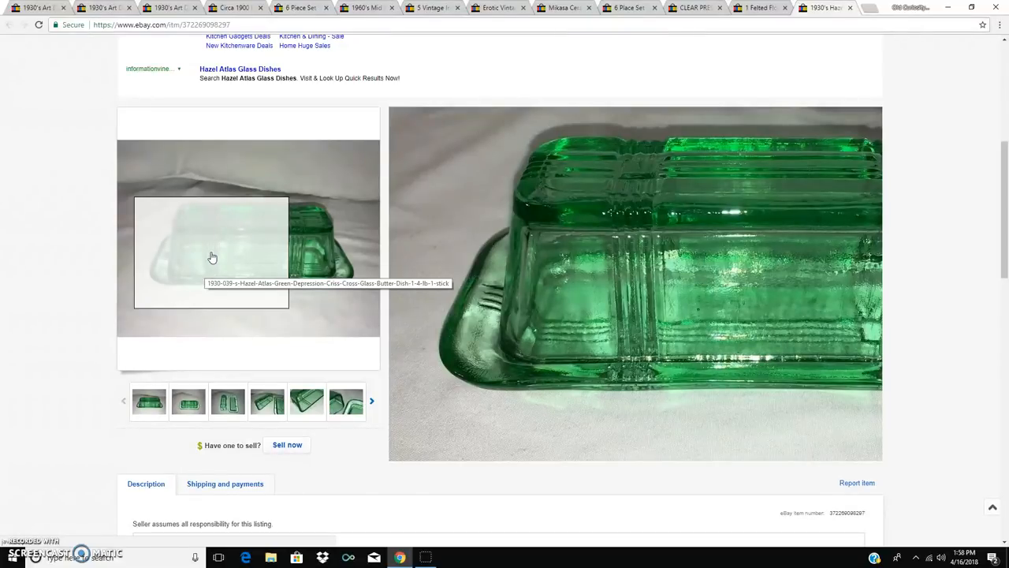
pyautogui.click(284, 400)
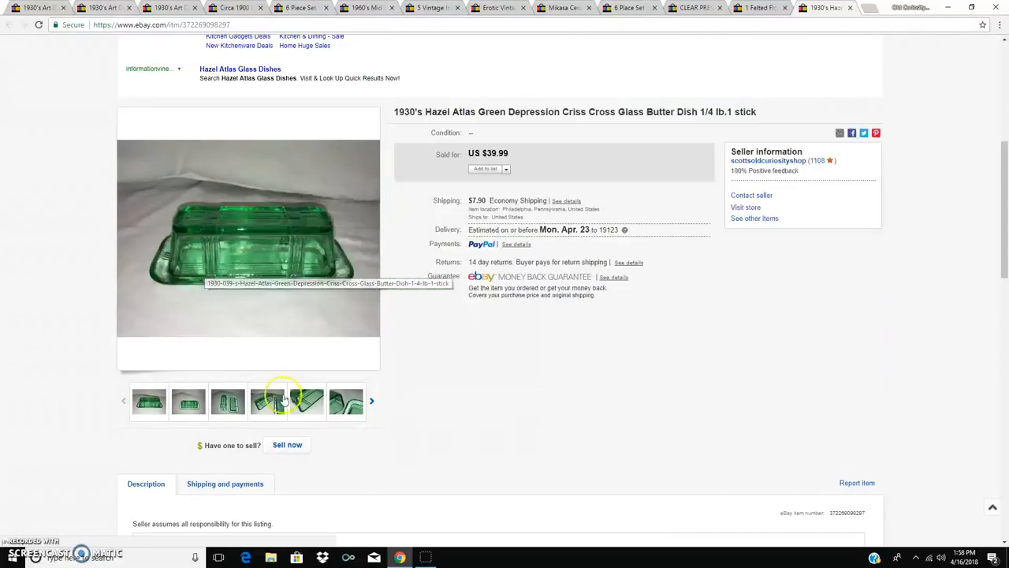
pyautogui.click(228, 402)
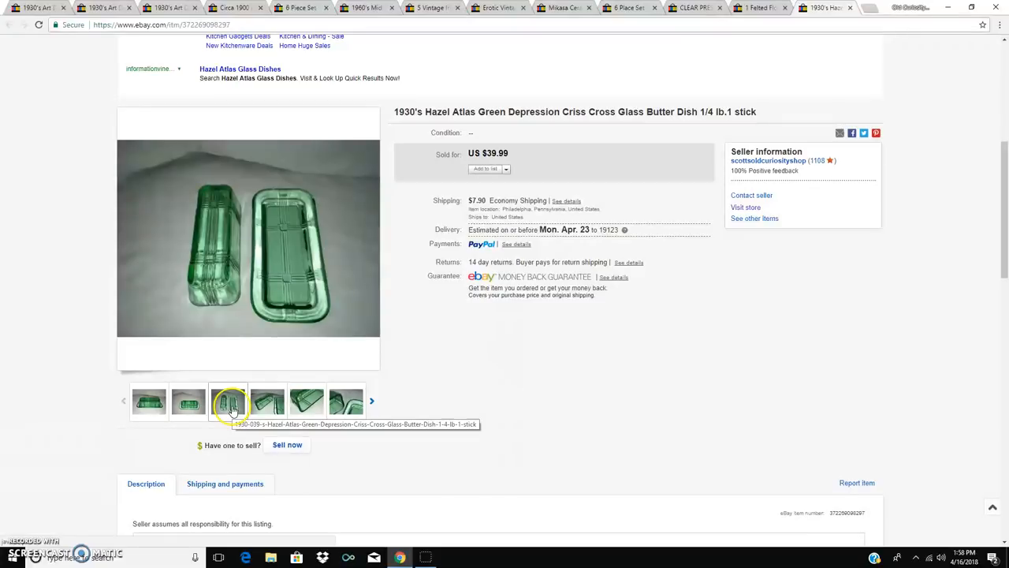
pyautogui.moveTo(228, 401)
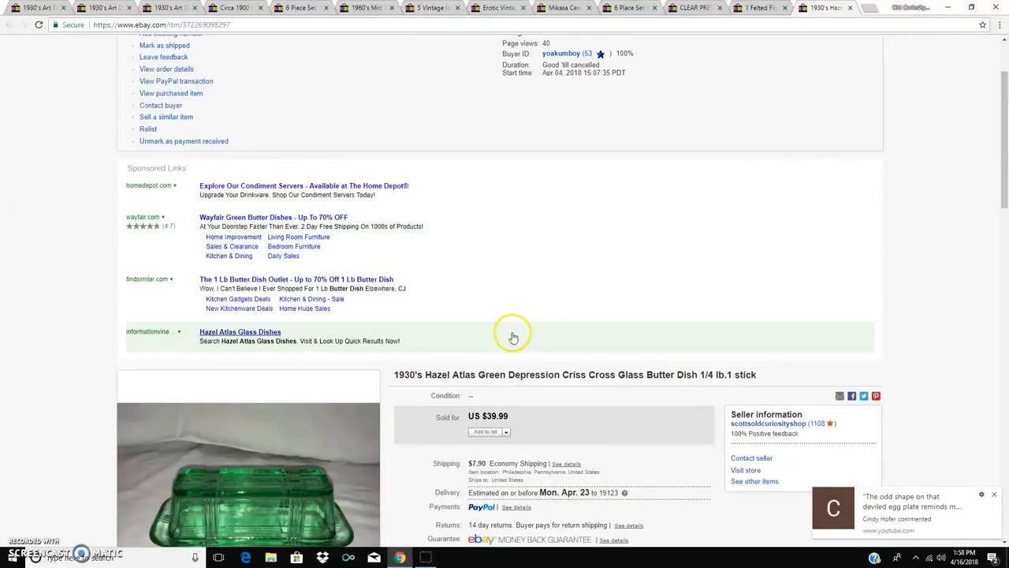
pyautogui.scroll(-3)
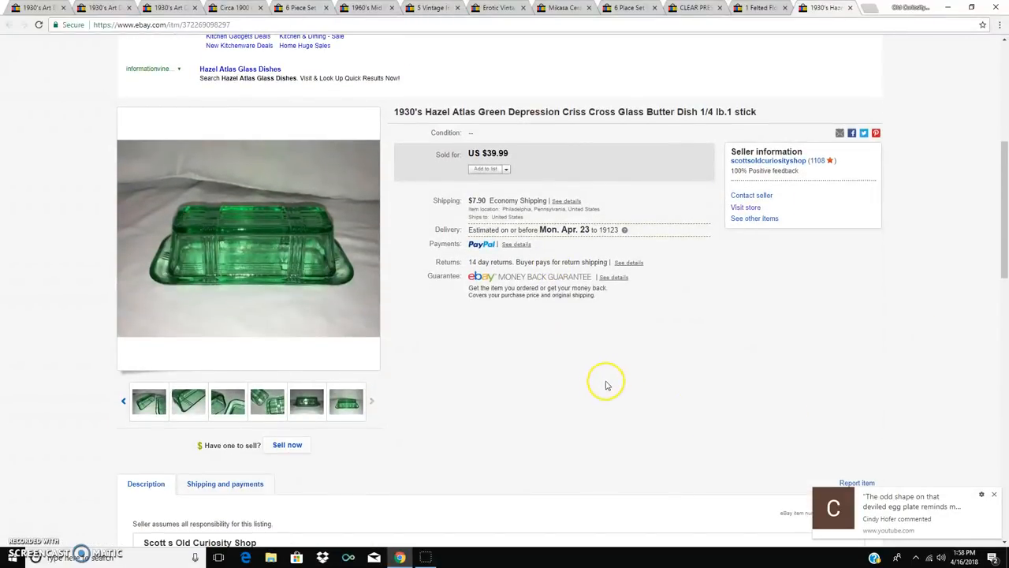